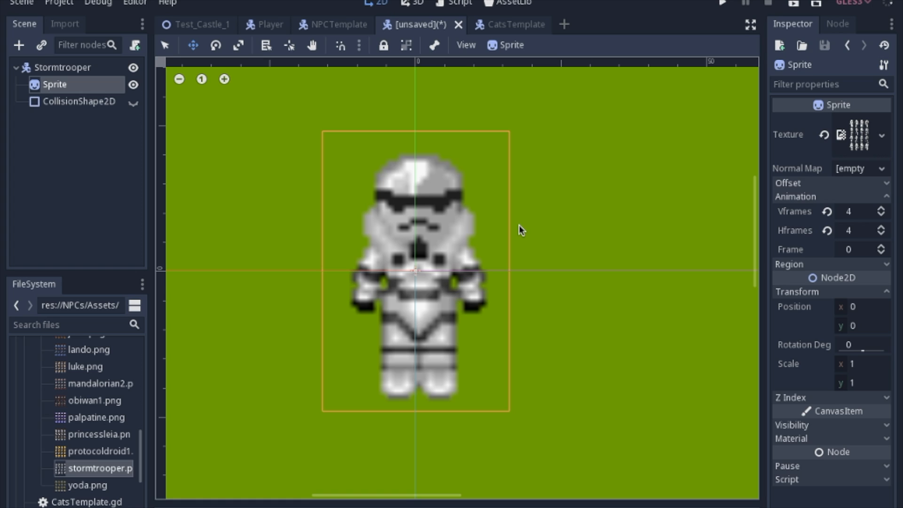
mouse_move(514, 200)
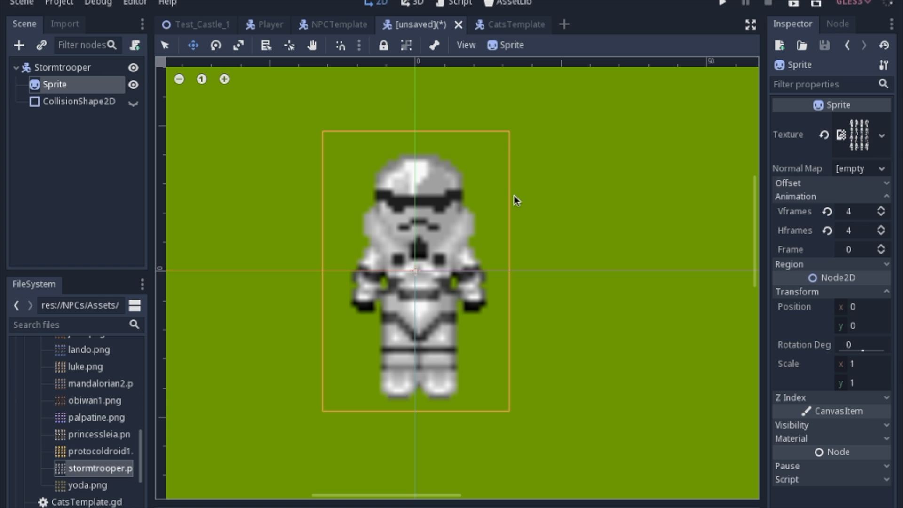
Select the CollisionShape2D node to show its rectangle shape over the sprite
left_click(75, 102)
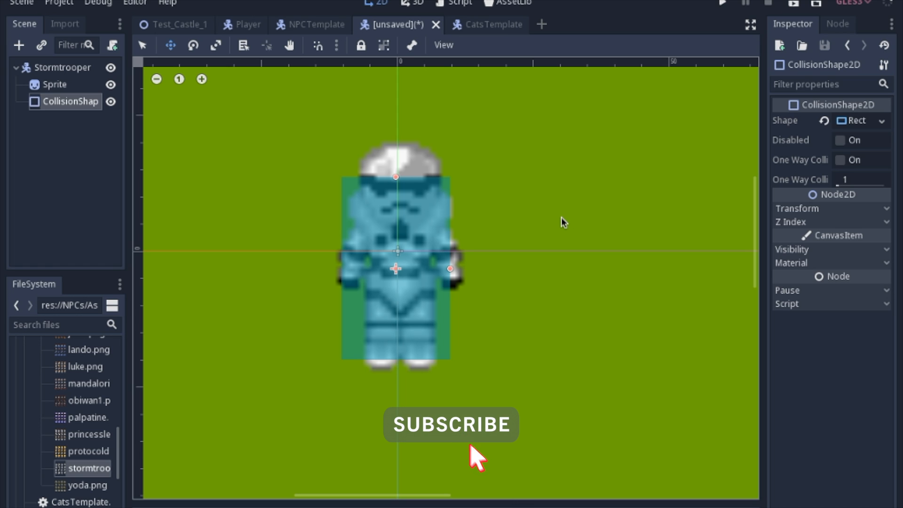
left_click(55, 84)
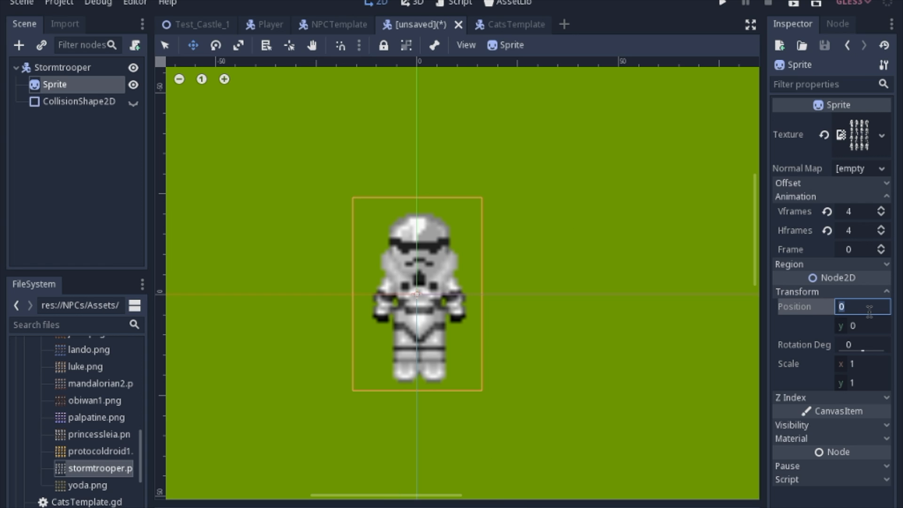
type("15")
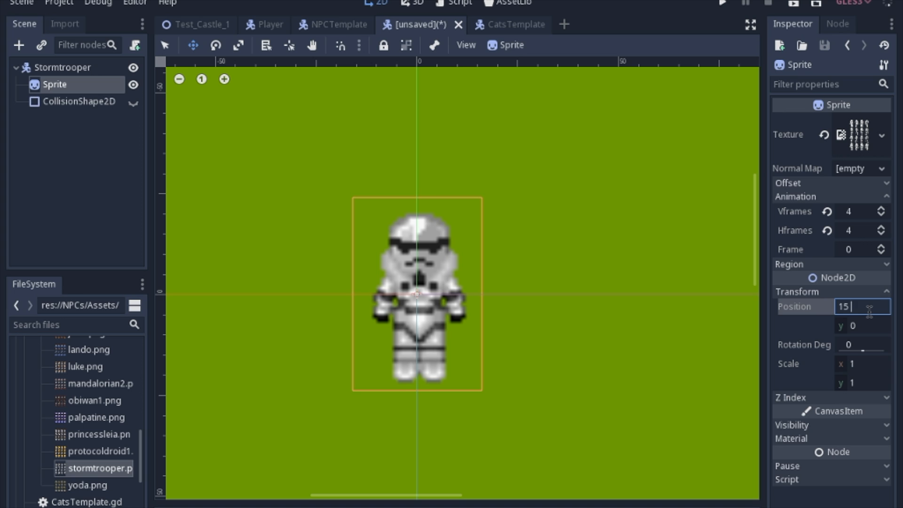
type("* 5")
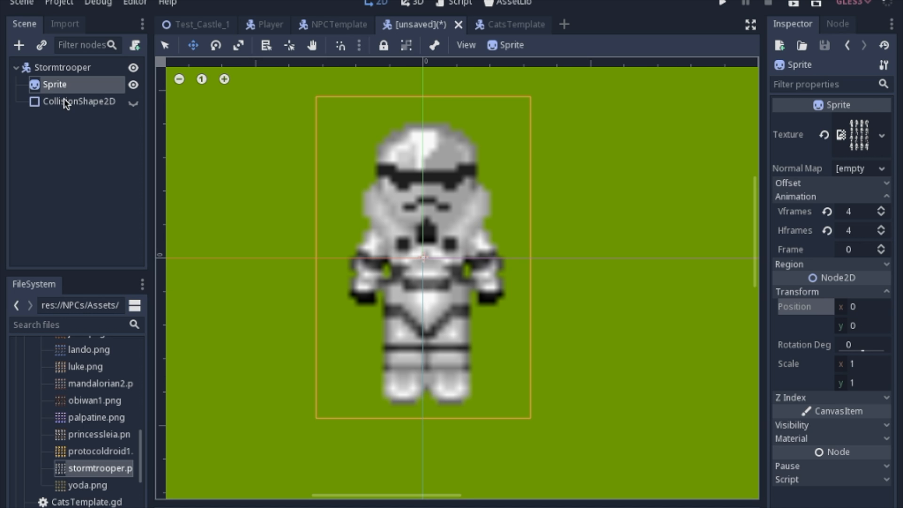
Duplicate CollisionShape2D and reveal the Shape resource options after both copies stretch together
left_click(79, 100)
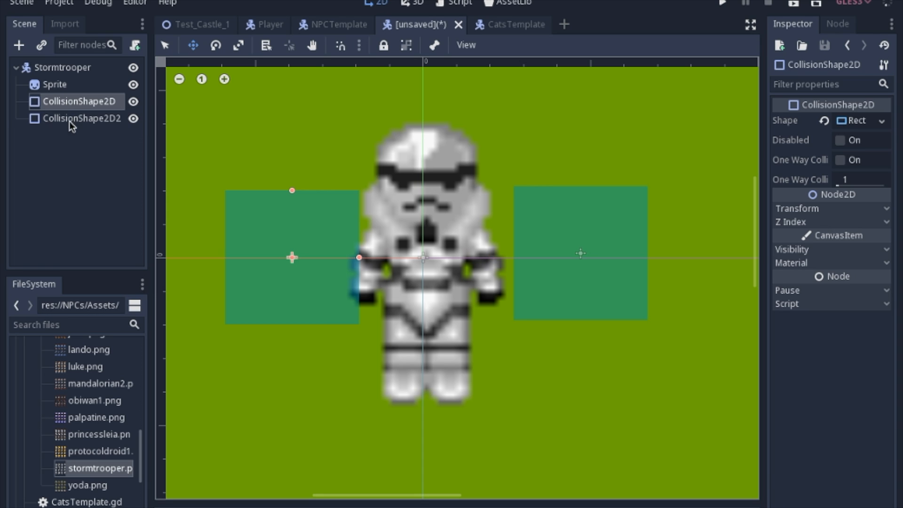
mouse_move(62, 108)
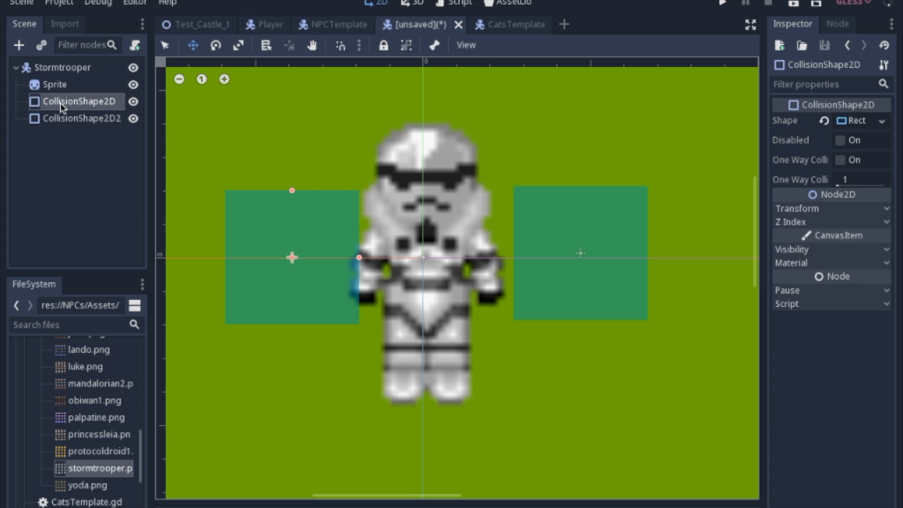
mouse_move(858, 120)
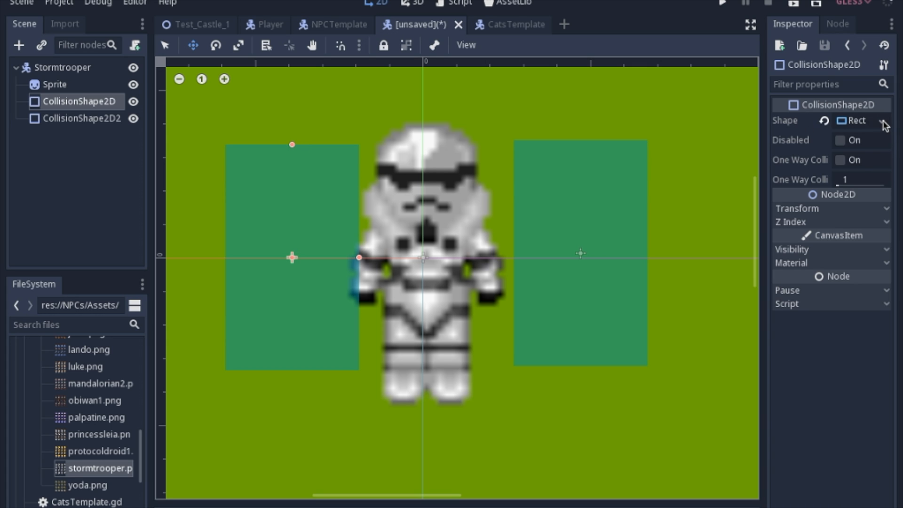
left_click(881, 120)
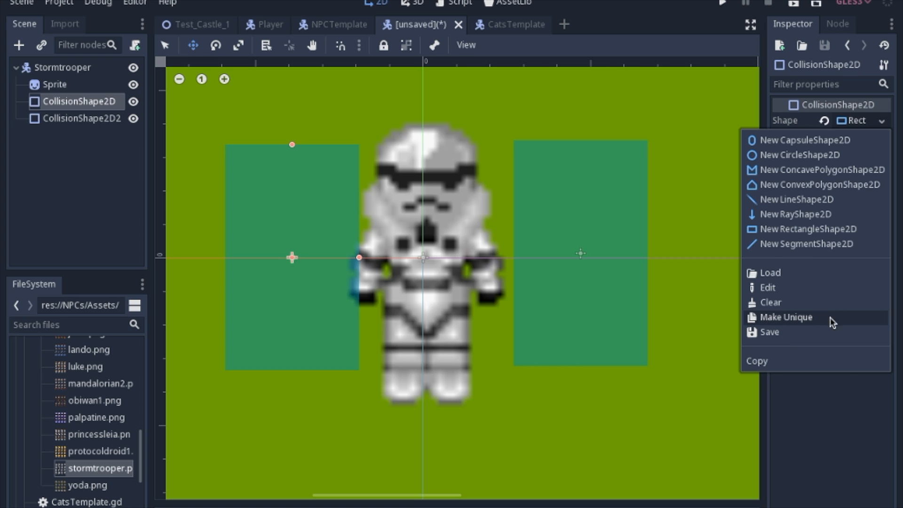
Make the shape unique, then set the Sprite to 4 Vframes and 3 Hframes
left_click(54, 84)
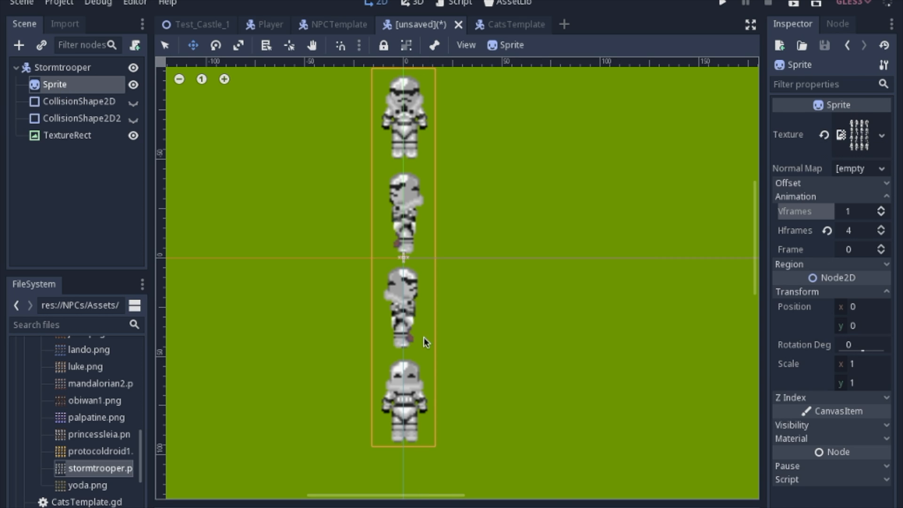
mouse_move(851, 143)
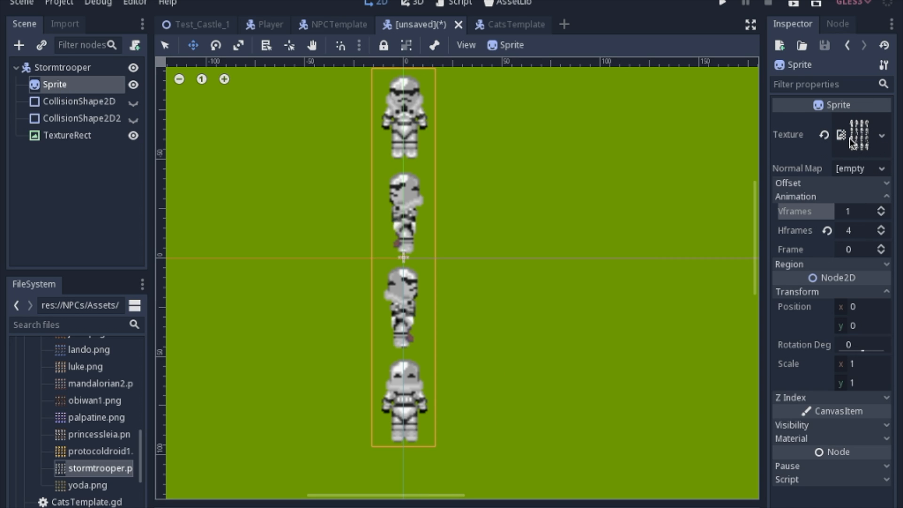
left_click(880, 234)
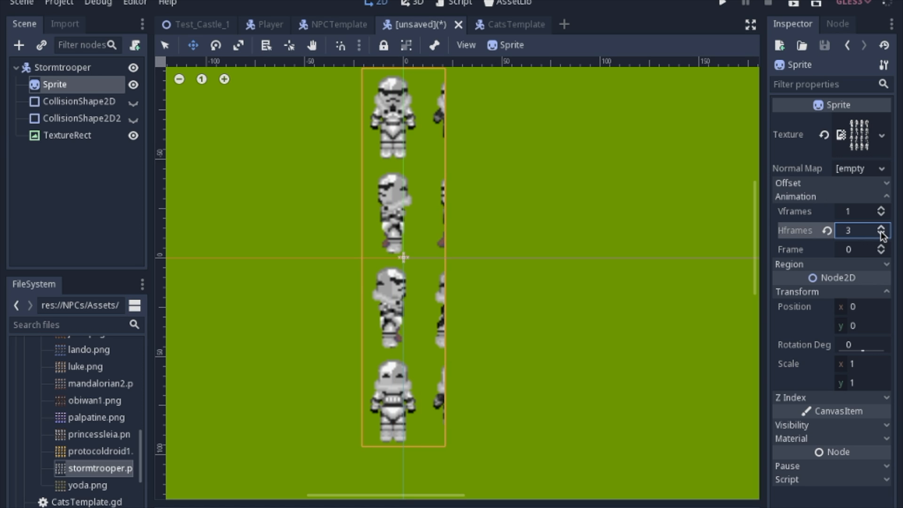
left_click(896, 233)
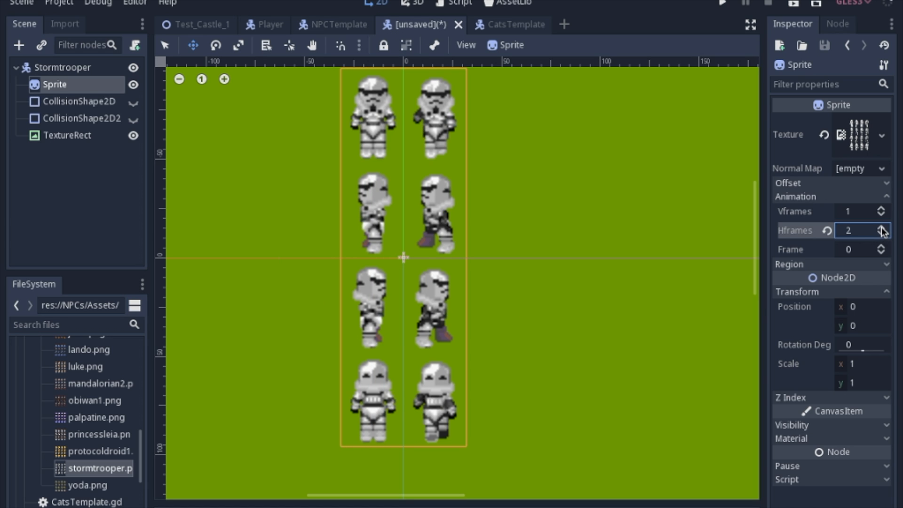
left_click(880, 208)
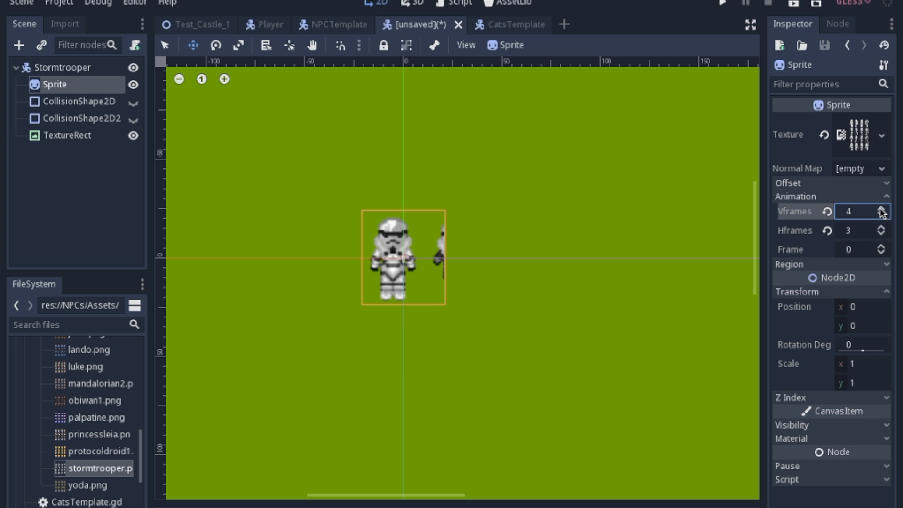
Assign stormtrooper.png to TextureRect and convert its texture to a New AtlasTexture
left_click(70, 134)
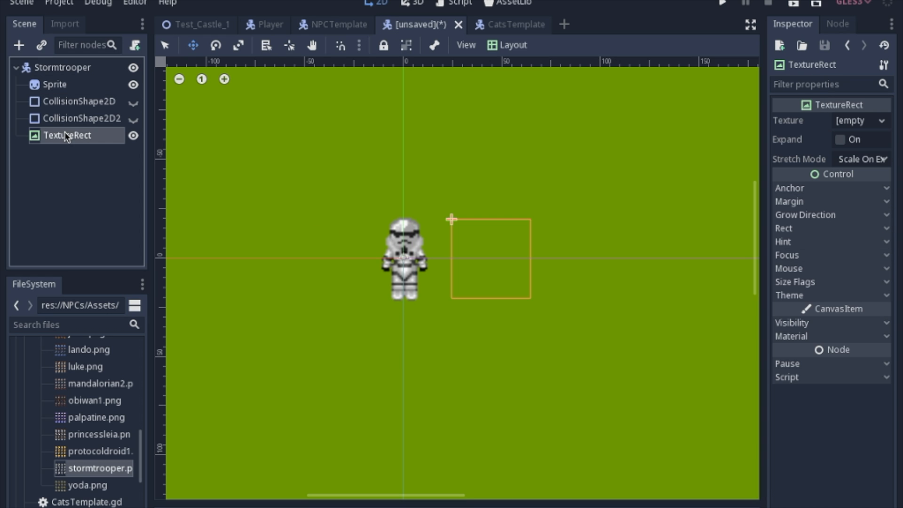
mouse_move(98, 469)
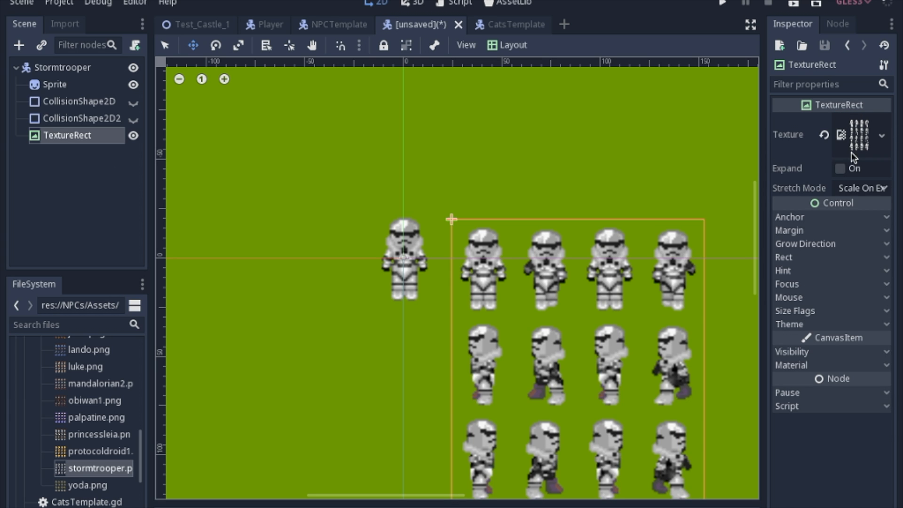
mouse_move(781, 138)
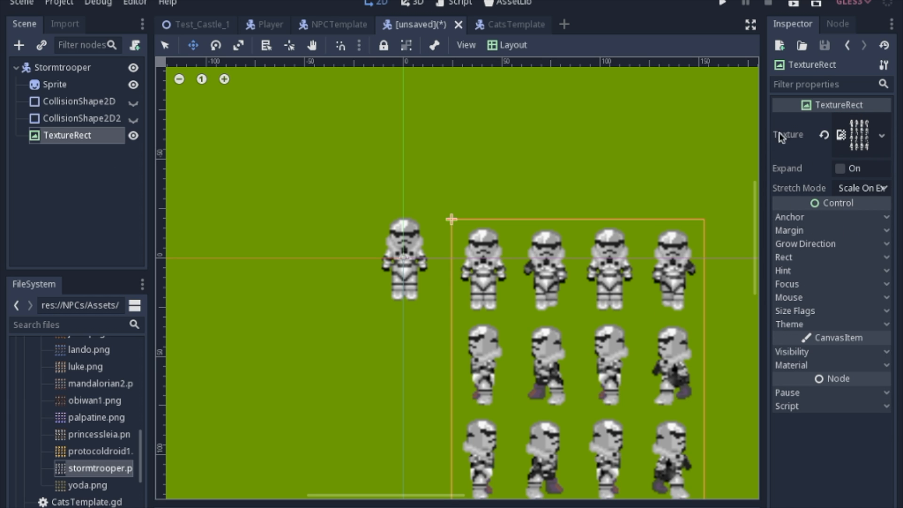
mouse_move(494, 304)
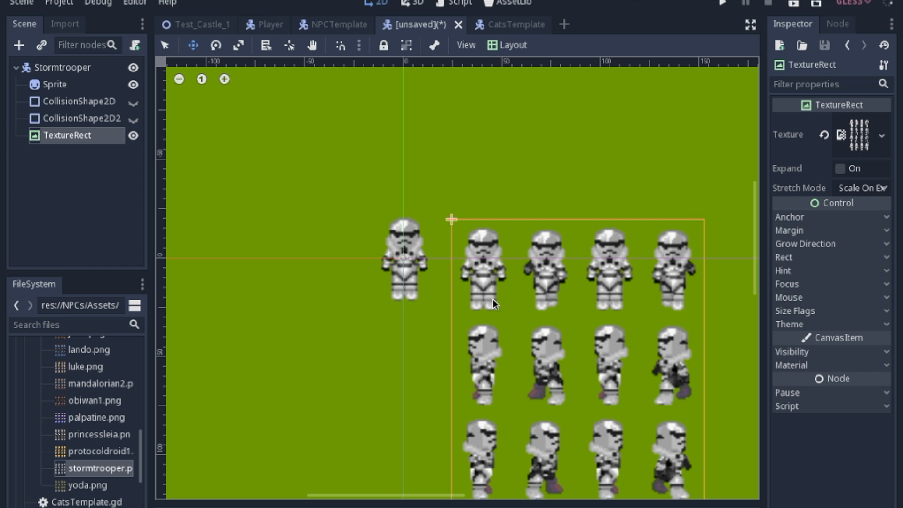
left_click(881, 135)
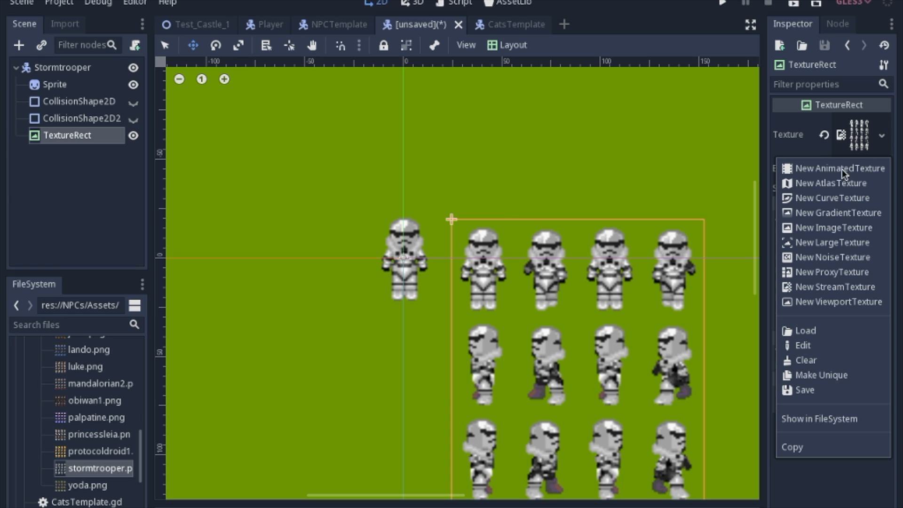
mouse_move(846, 183)
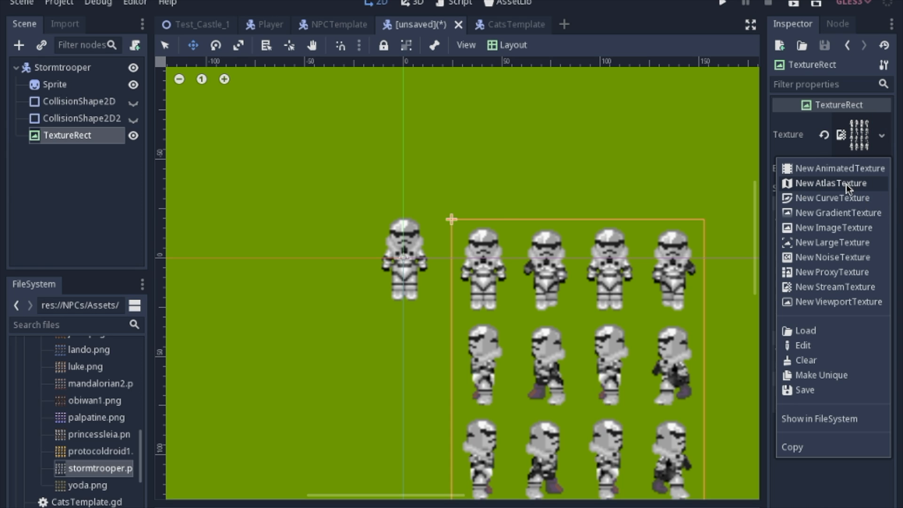
left_click(833, 182)
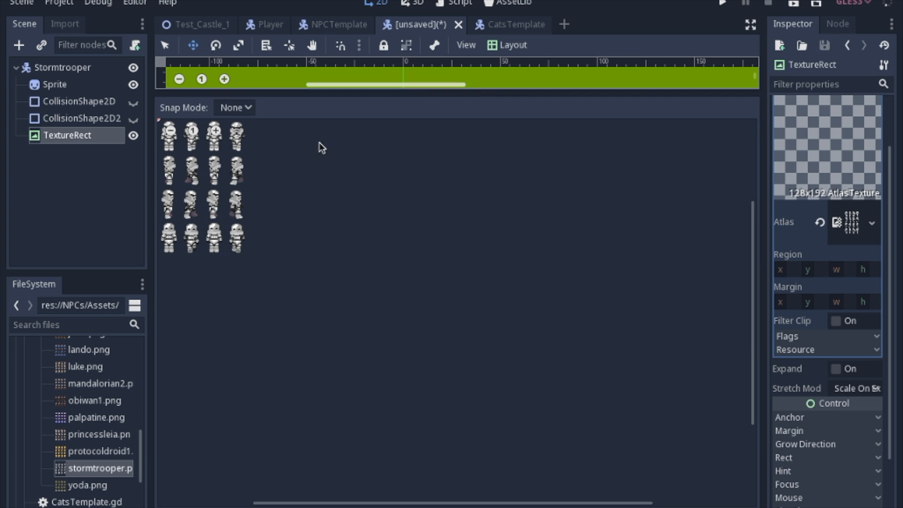
left_click(169, 134)
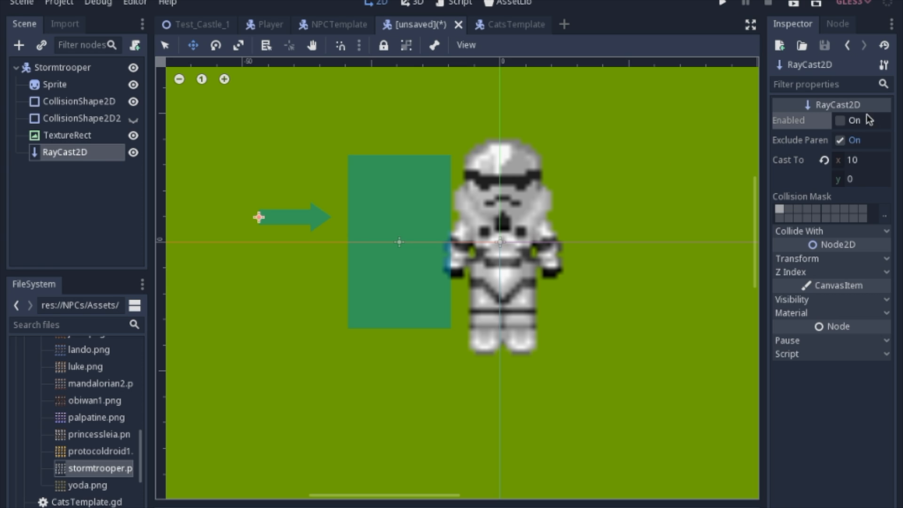
left_click(841, 121)
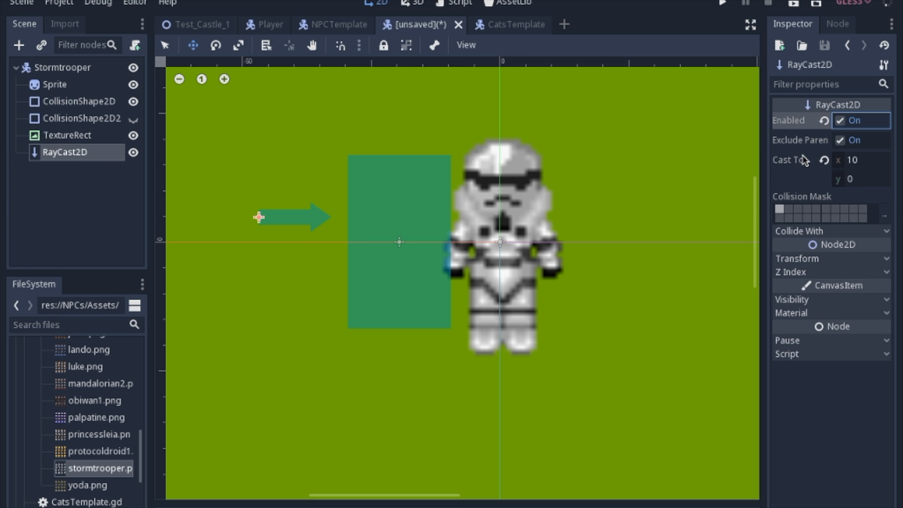
mouse_move(260, 224)
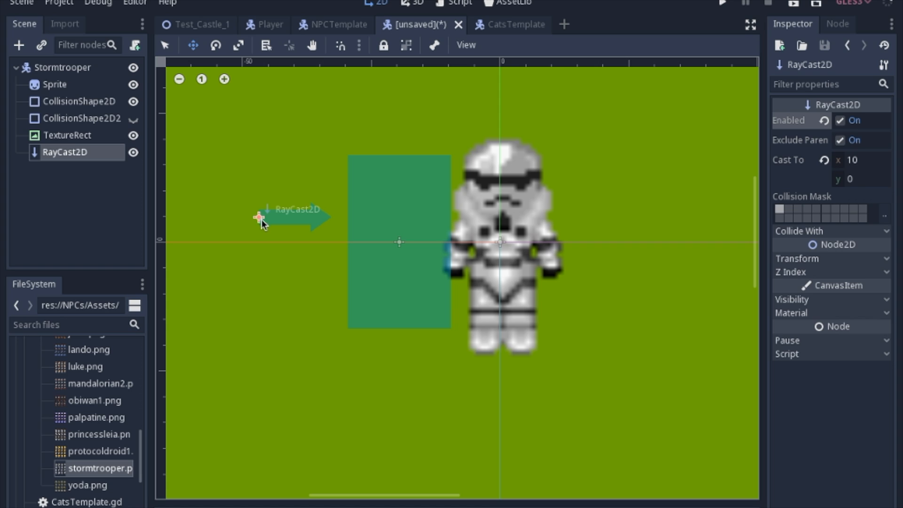
mouse_move(272, 174)
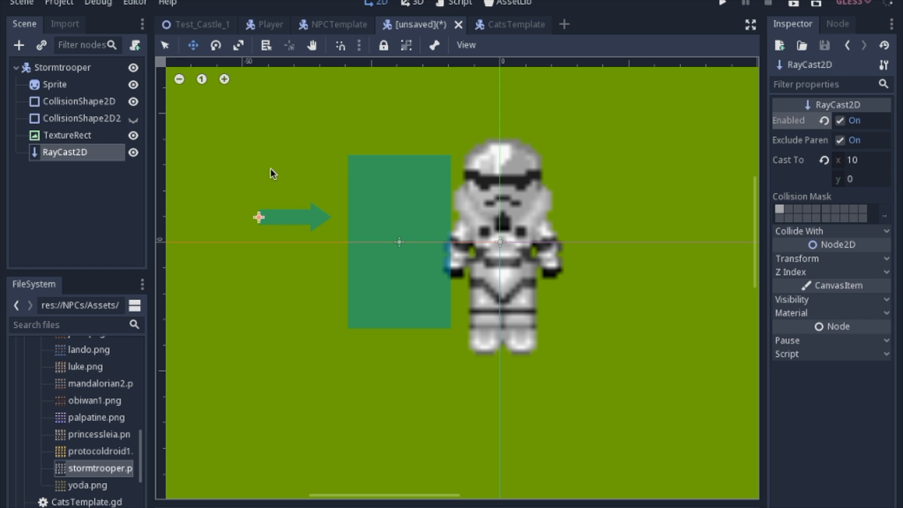
mouse_move(357, 304)
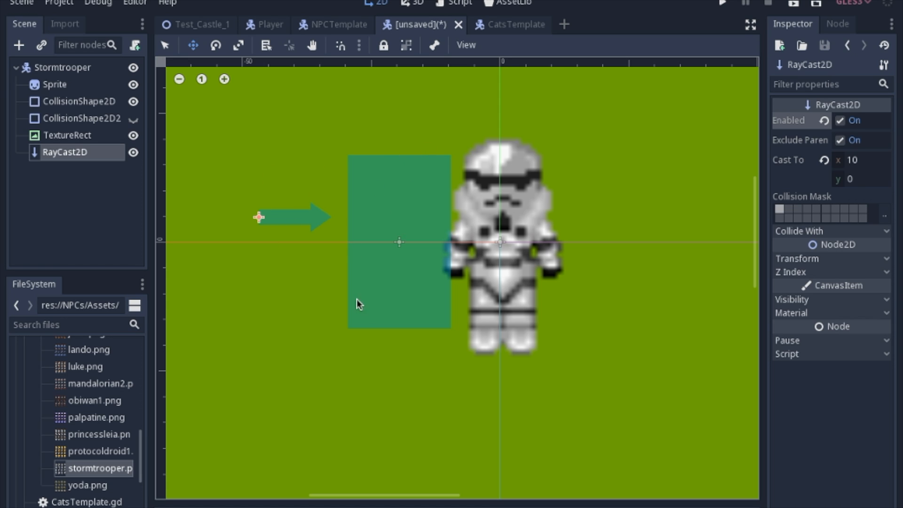
mouse_move(256, 234)
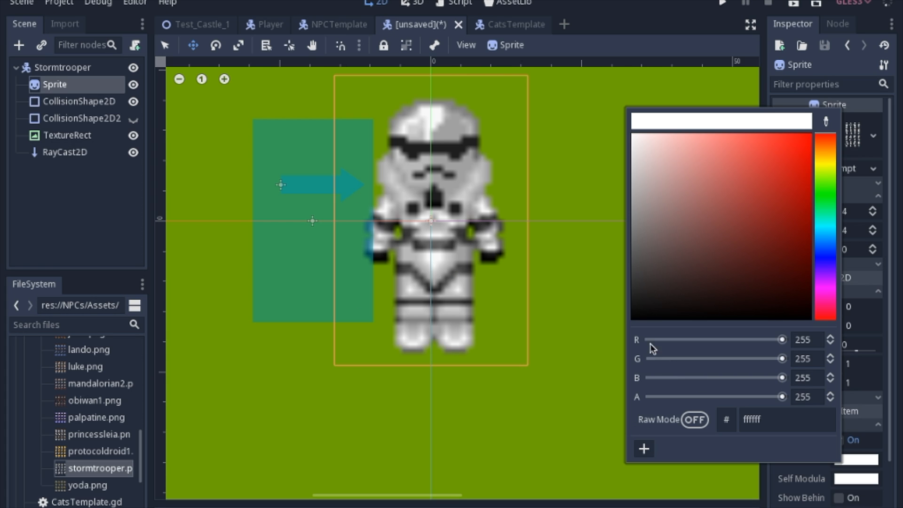
mouse_move(827, 124)
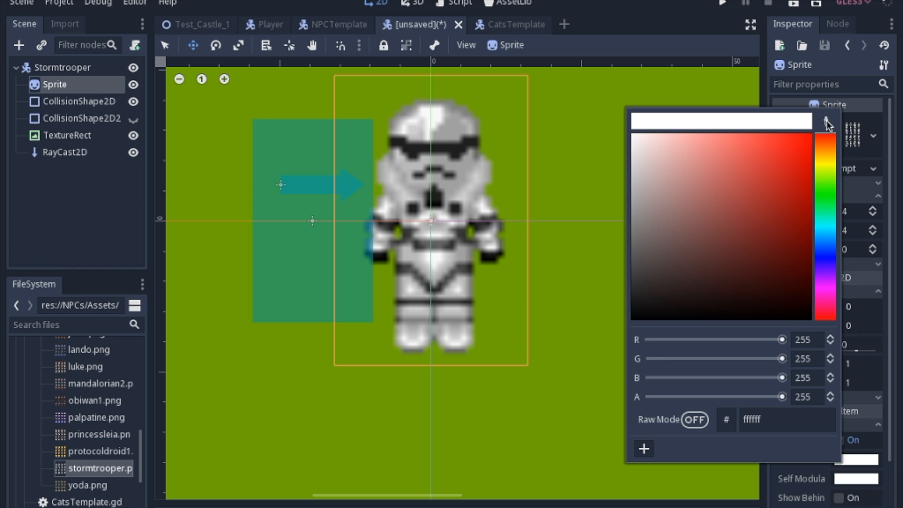
Sample screen colours for the Sprite's Modulate tint with the eyedropper, ending at white ffffff
left_click(826, 247)
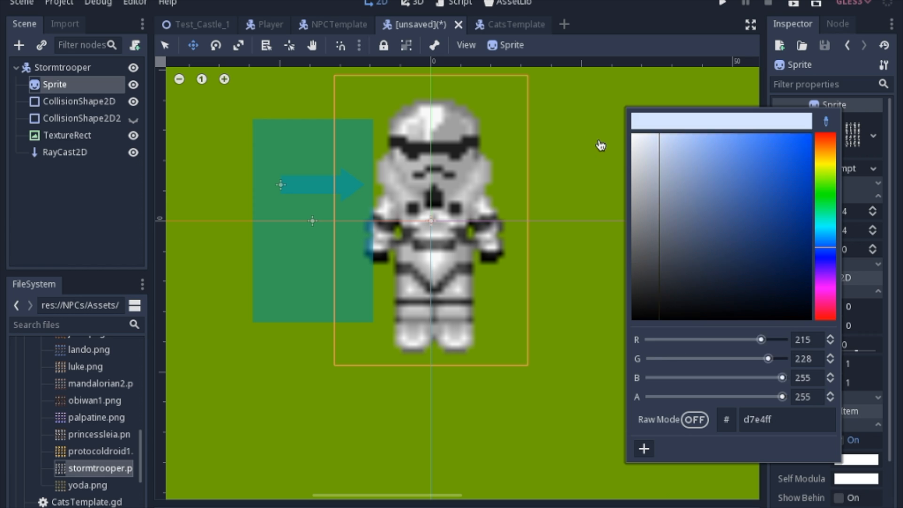
left_click(824, 142)
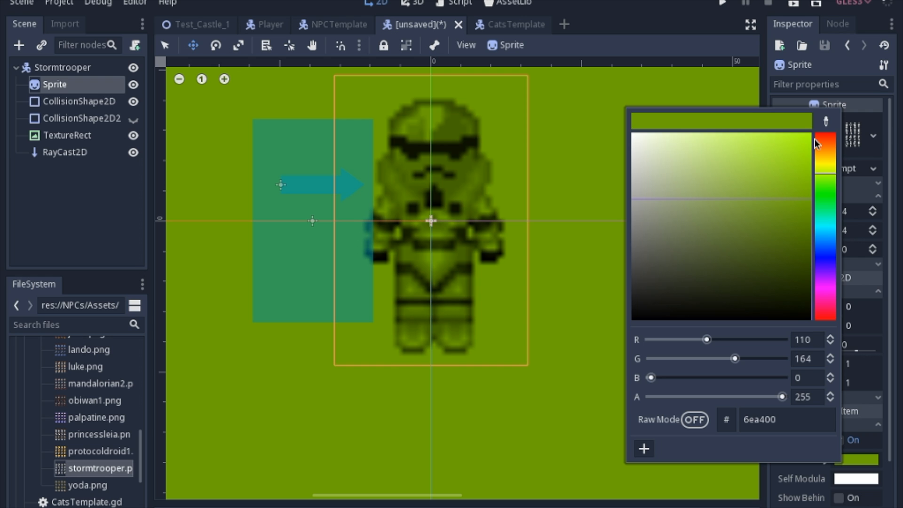
left_click(825, 139)
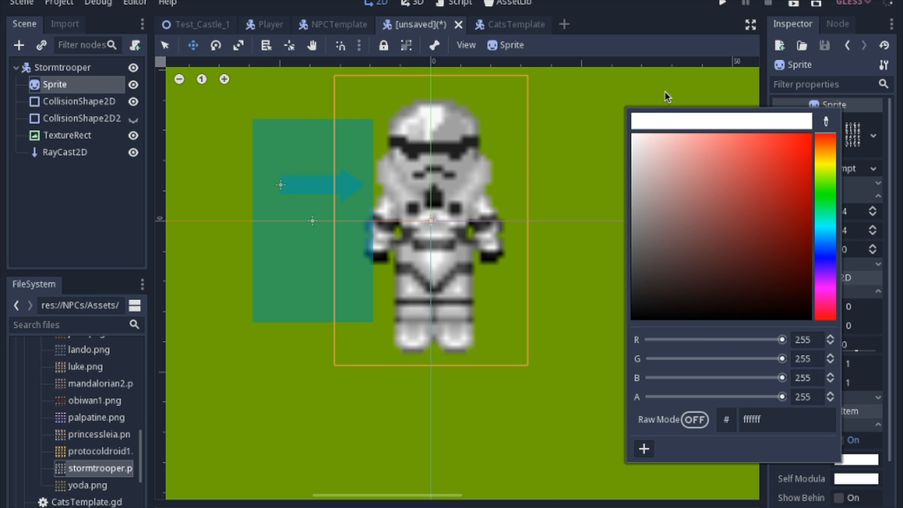
mouse_move(725, 426)
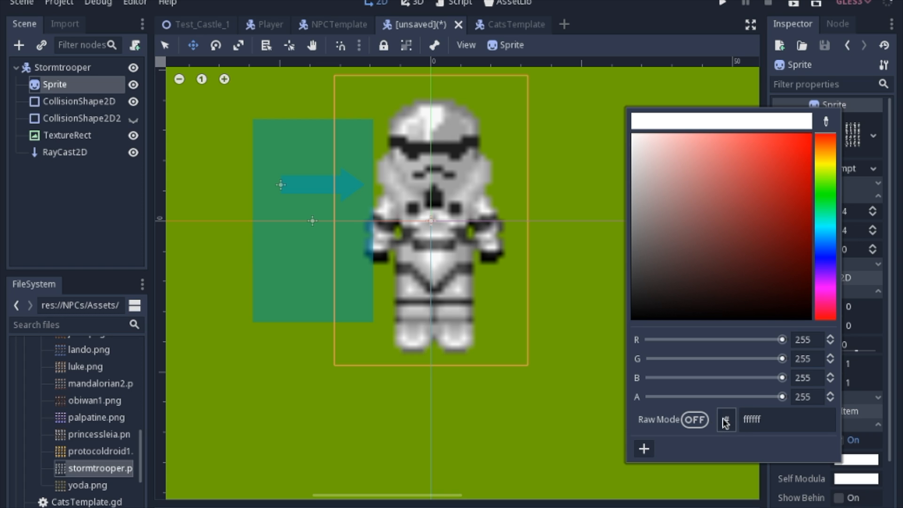
Show the white tint as Color(1, 1, 1) and move to the Script workspace
left_click(726, 420)
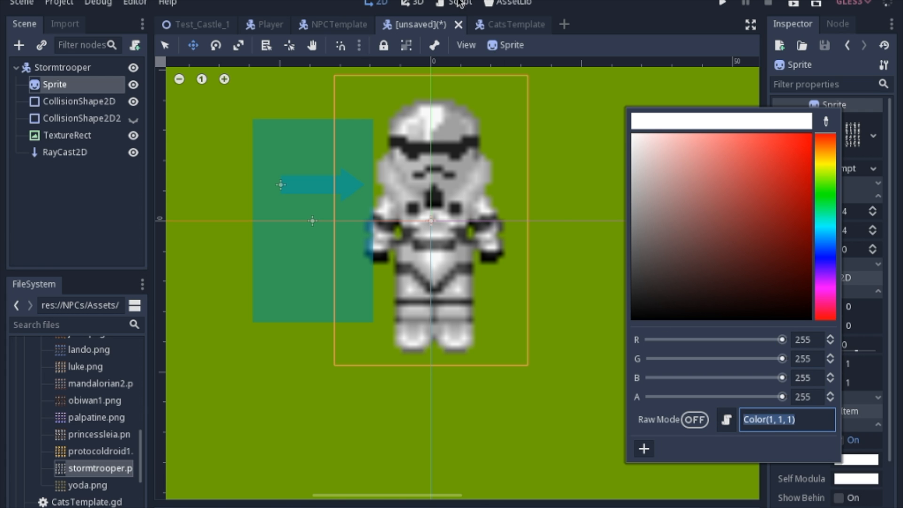
left_click(458, 2)
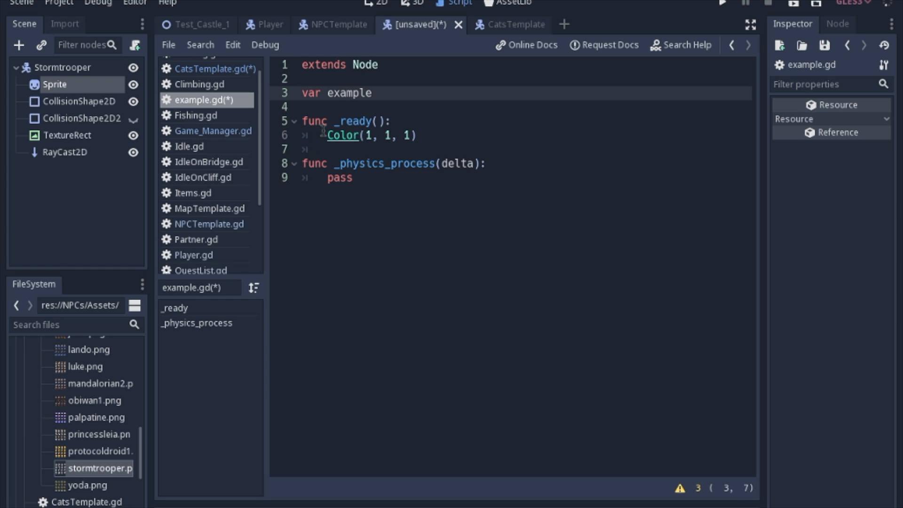
Write enum list{ first, second, third, } on separate tab-aligned lines in example.gd
left_click(342, 93)
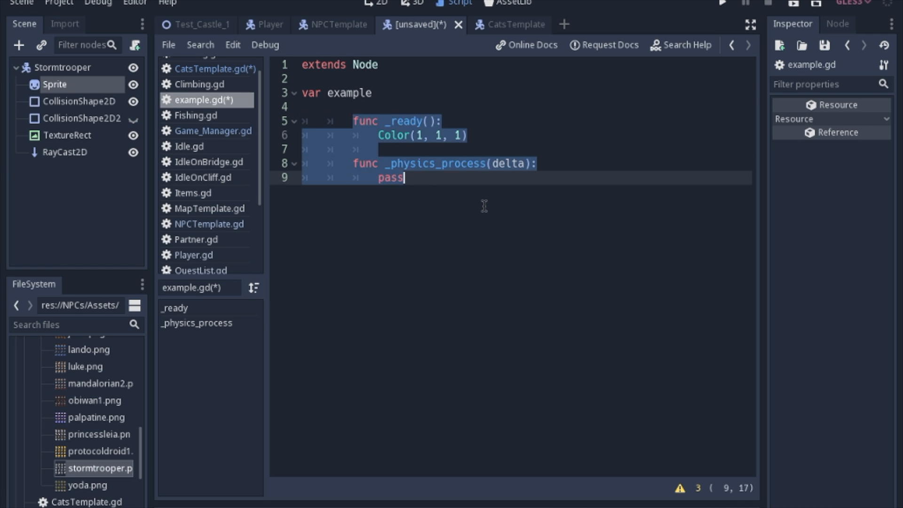
key("Left")
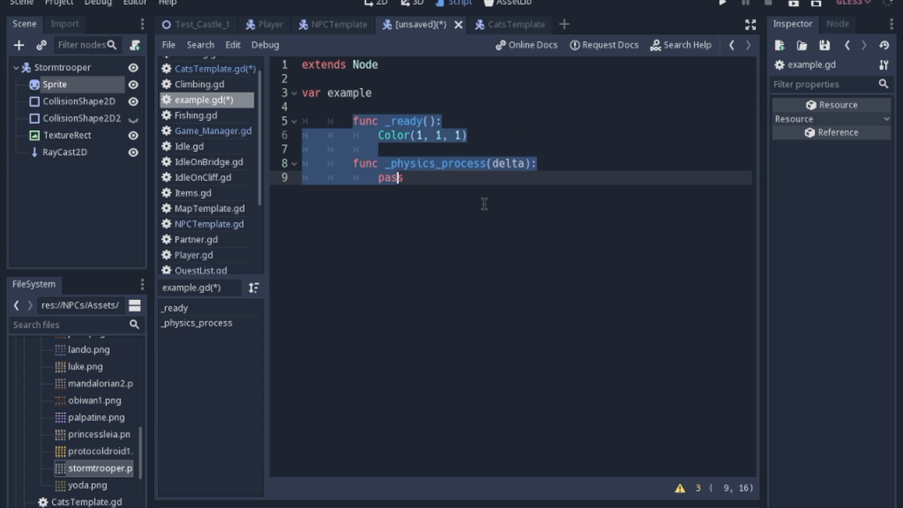
type("enum list{")
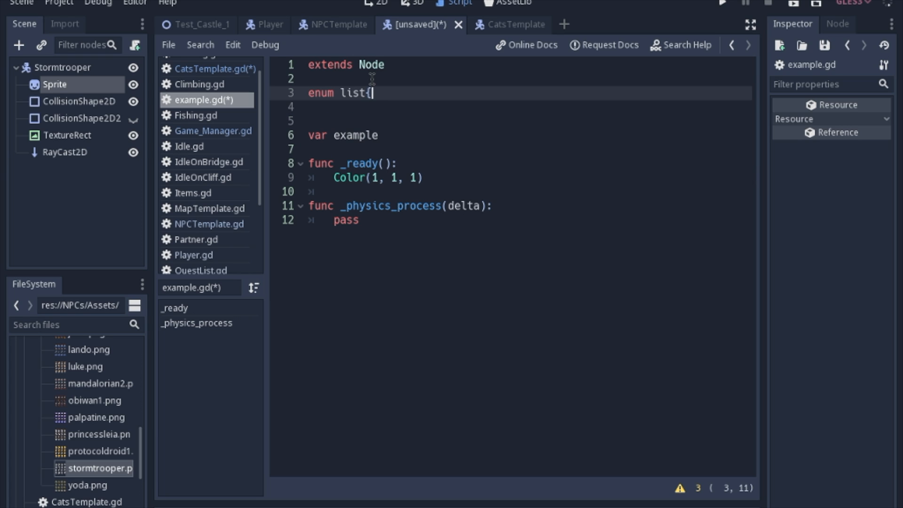
type("fis")
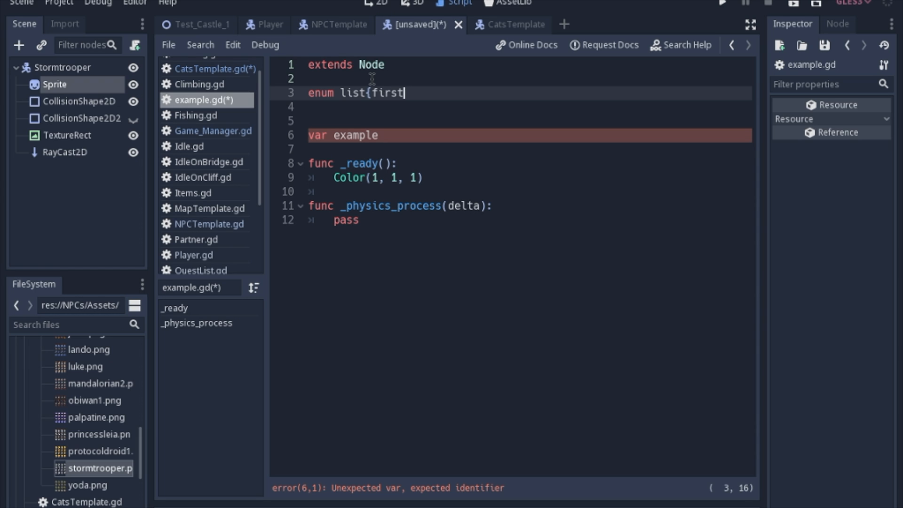
type(",")
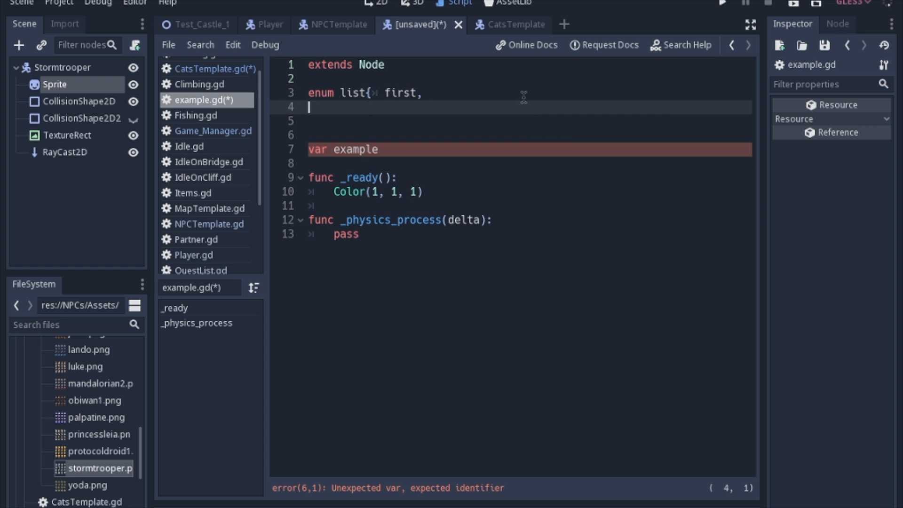
type("second,")
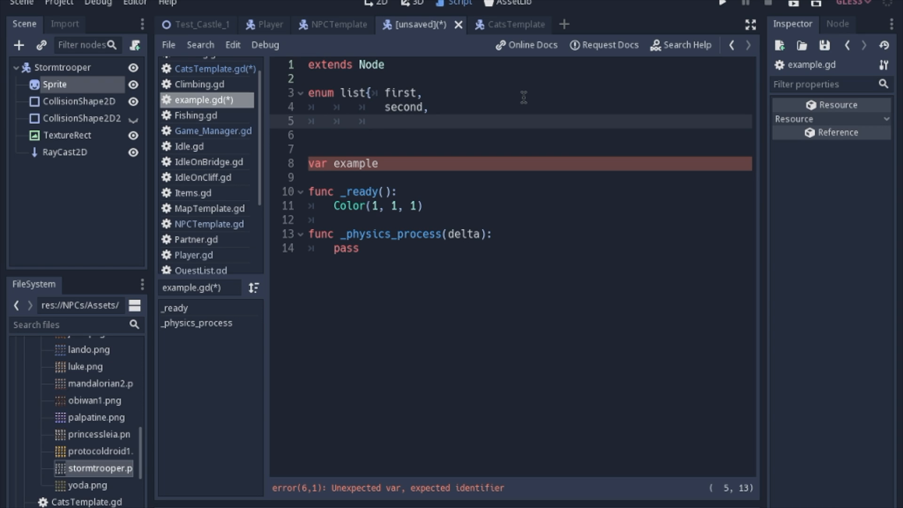
type("third,")
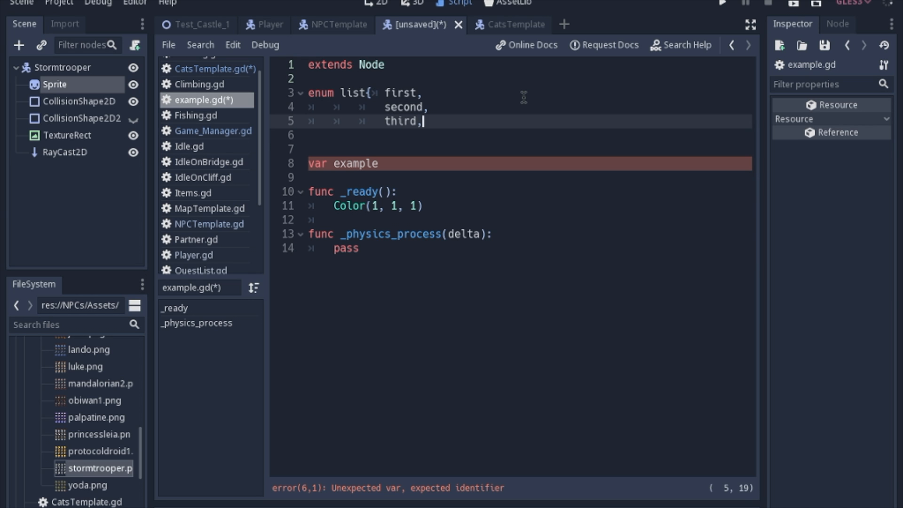
left_click(509, 25)
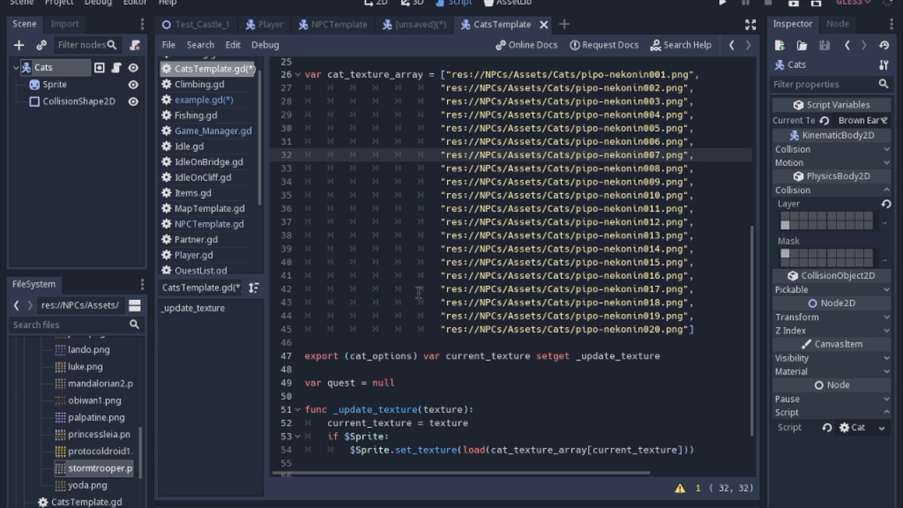
scroll("down", 3)
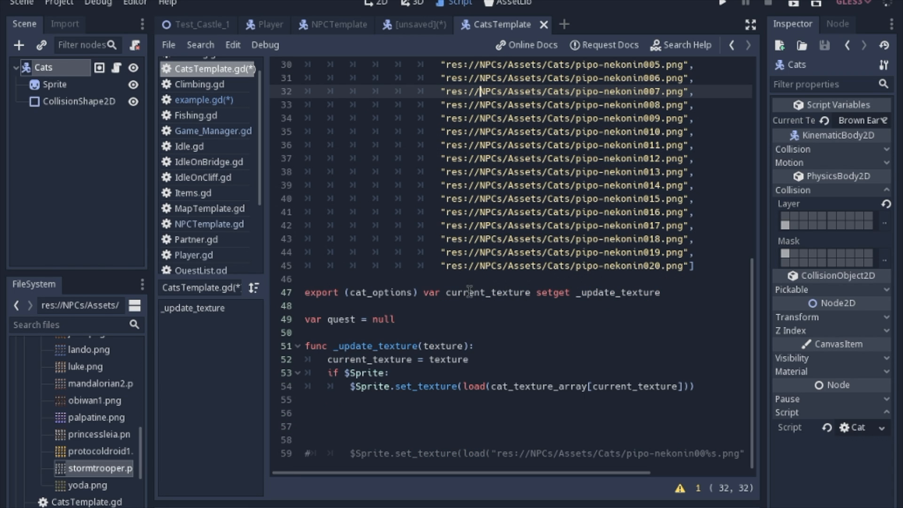
mouse_move(605, 328)
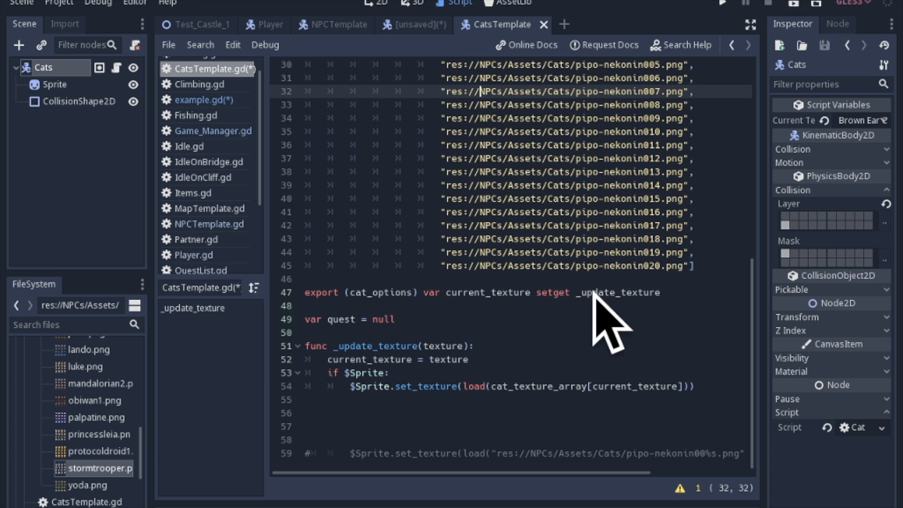
scroll("up", 3)
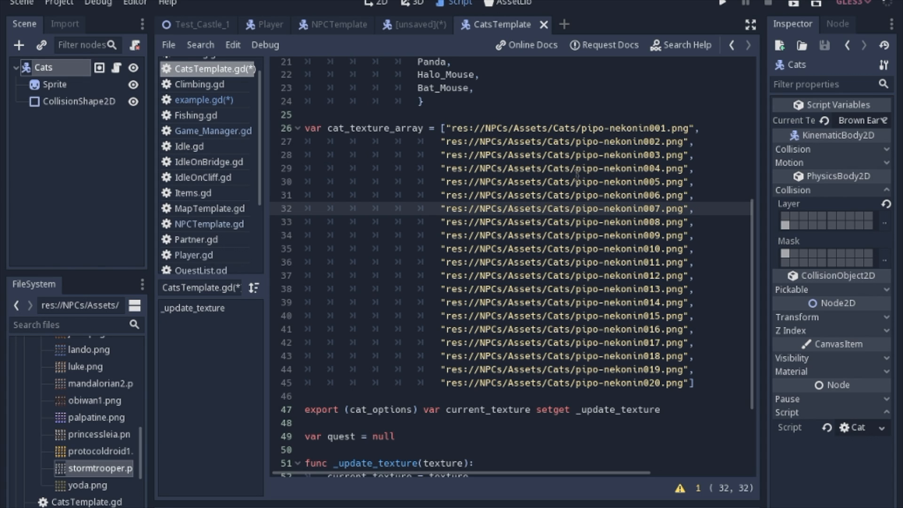
scroll("down", 3)
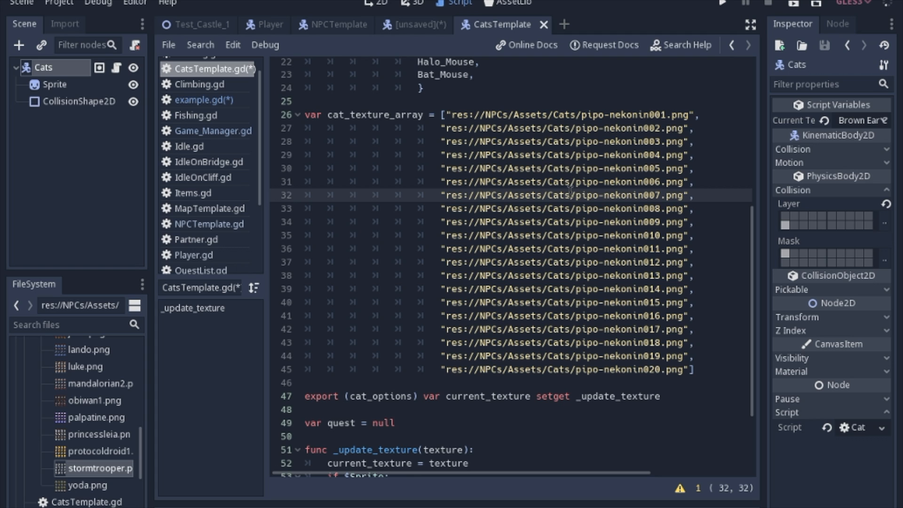
scroll("down", 3)
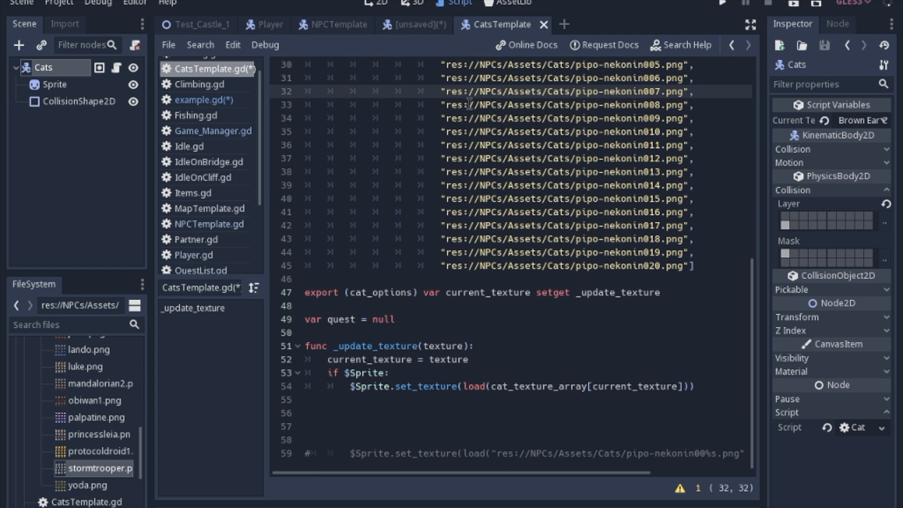
mouse_move(515, 247)
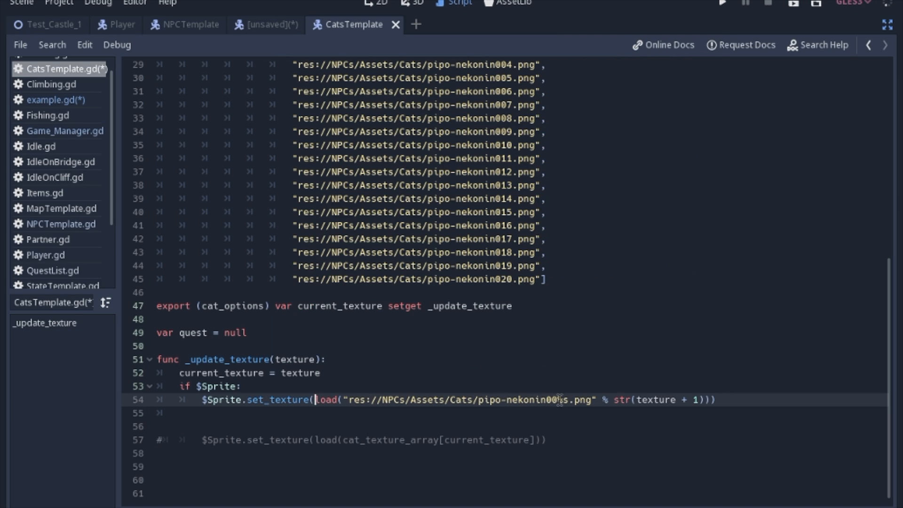
mouse_move(506, 45)
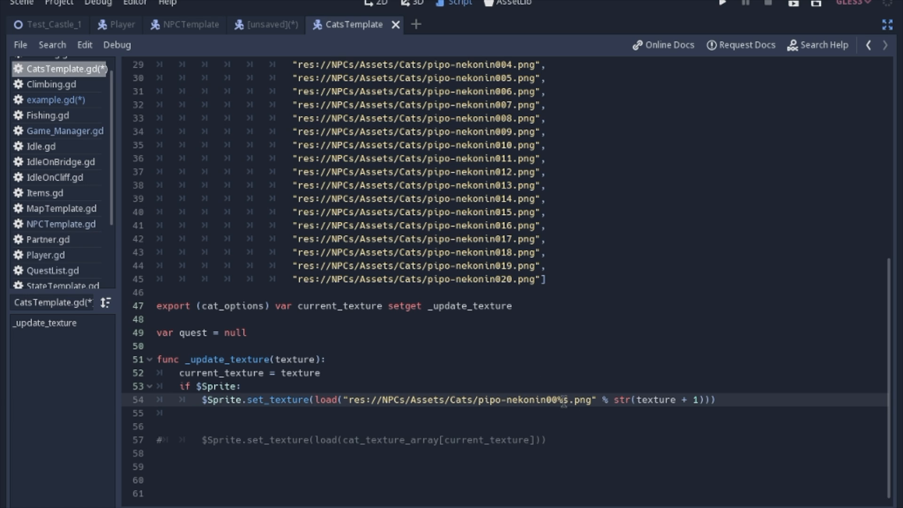
Replace the hard-coded '00' in the cat path with str(texture + 1).pad_zeros(3)
left_click(315, 400)
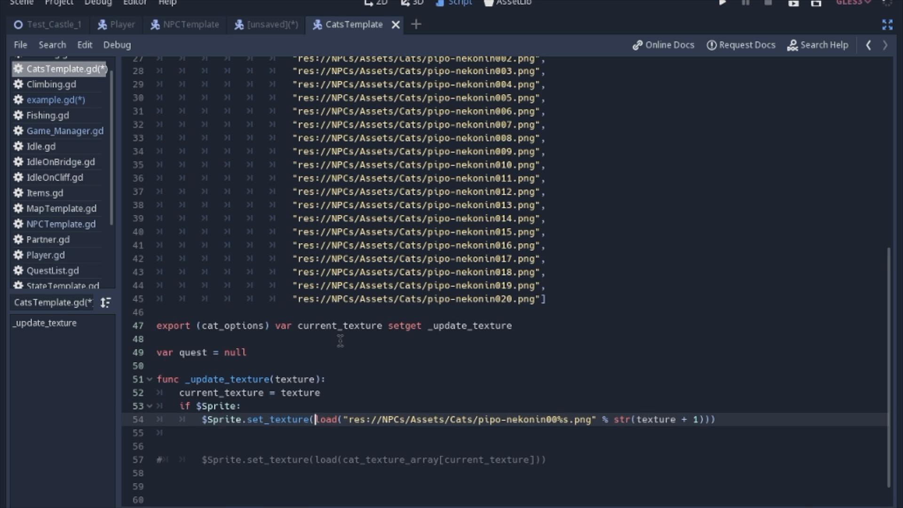
scroll("up", 3)
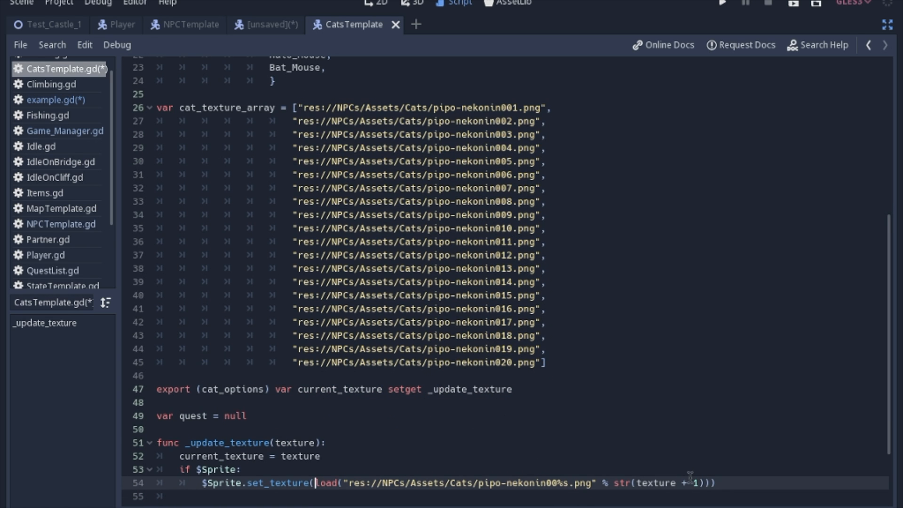
scroll("down", 3)
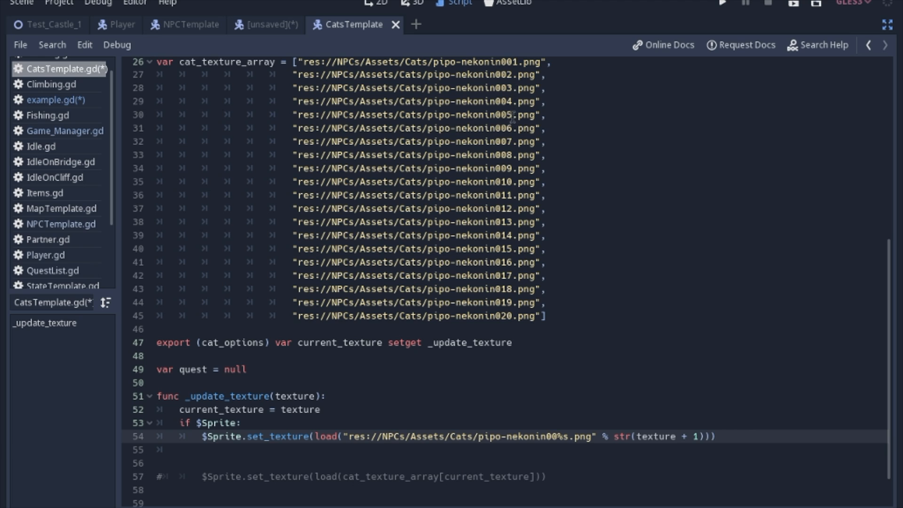
left_click(315, 436)
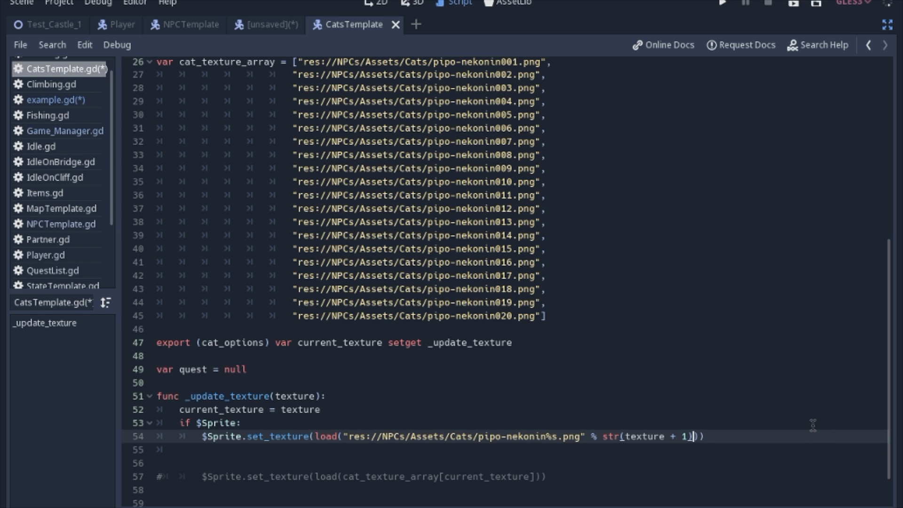
type(".pad_zeros(3")
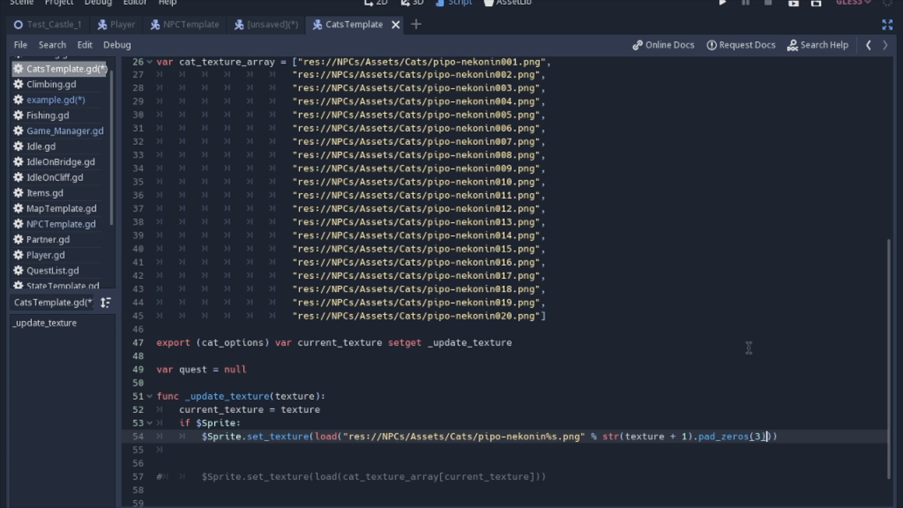
Review the %s dialogue strings in QuestList.gd, then move on to Game_Manager.gd
left_click(44, 263)
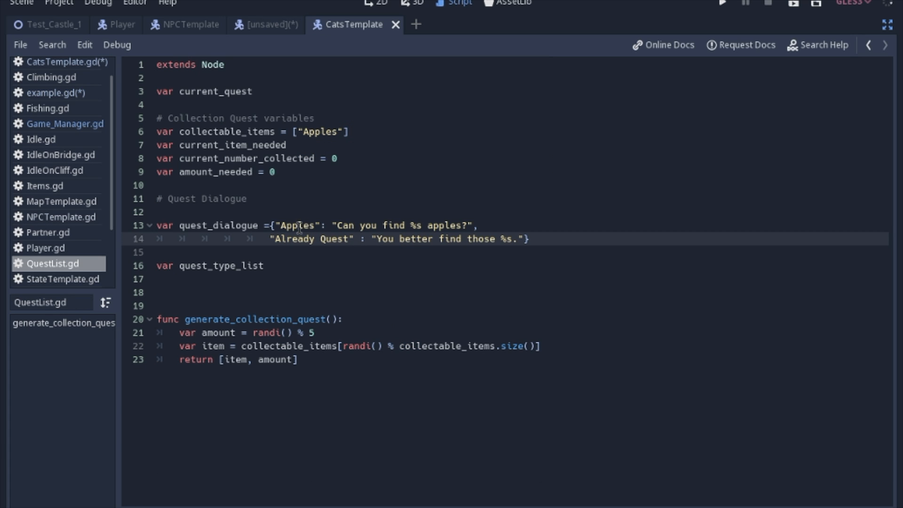
left_click(248, 238)
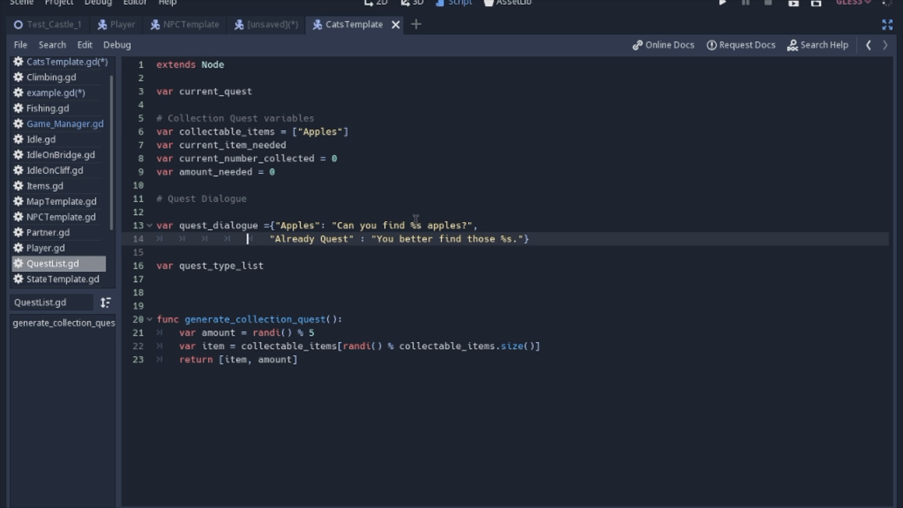
mouse_move(491, 221)
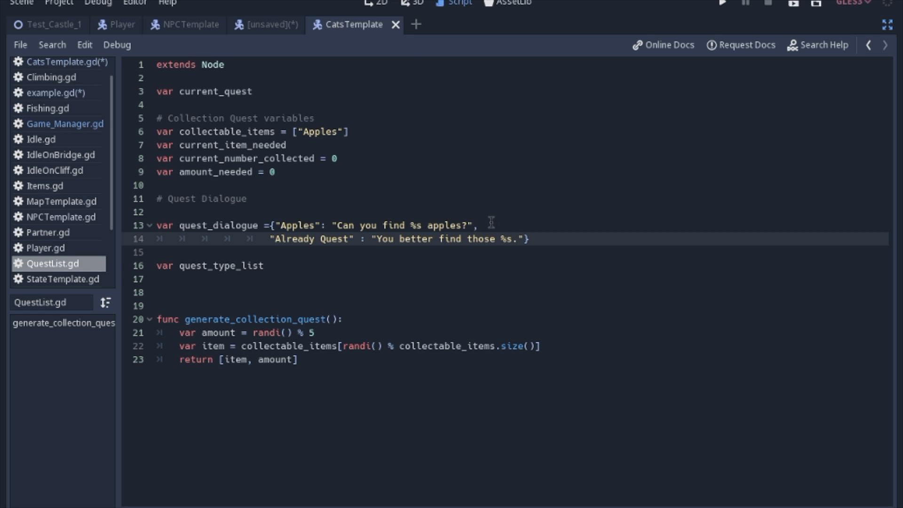
left_click(247, 239)
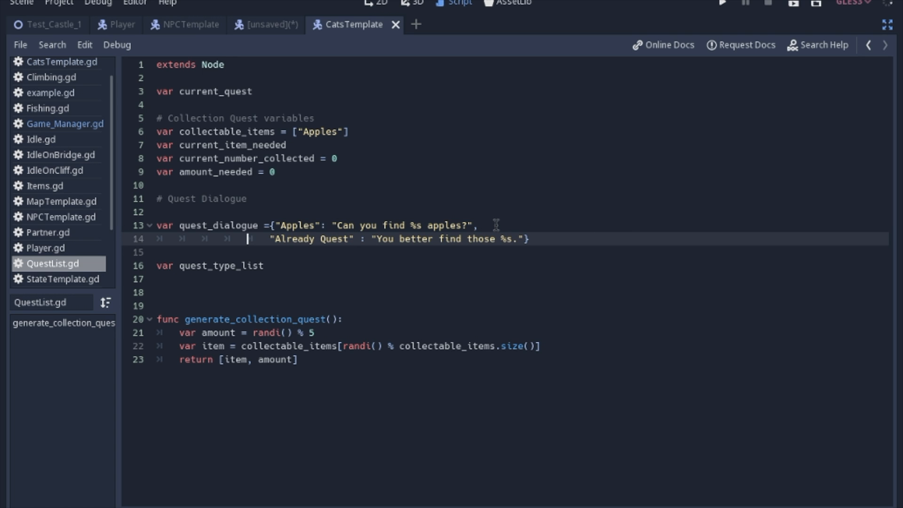
left_click(60, 123)
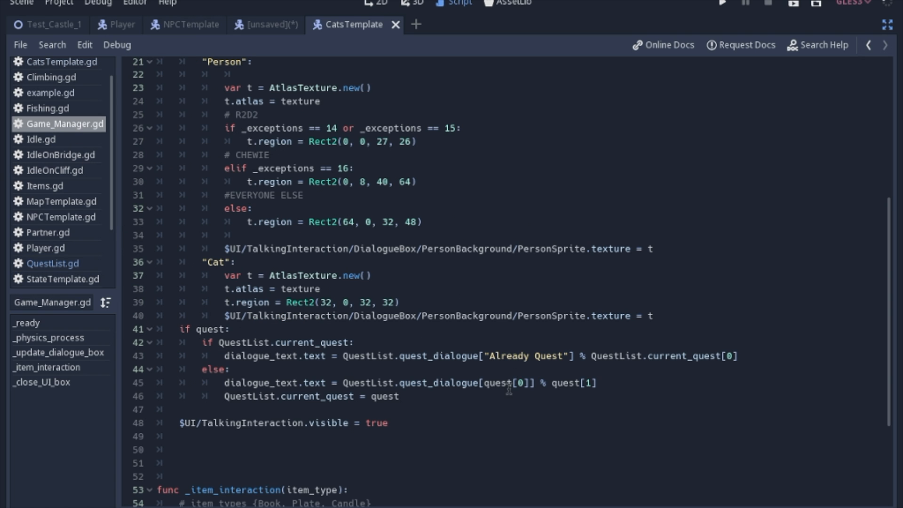
mouse_move(556, 377)
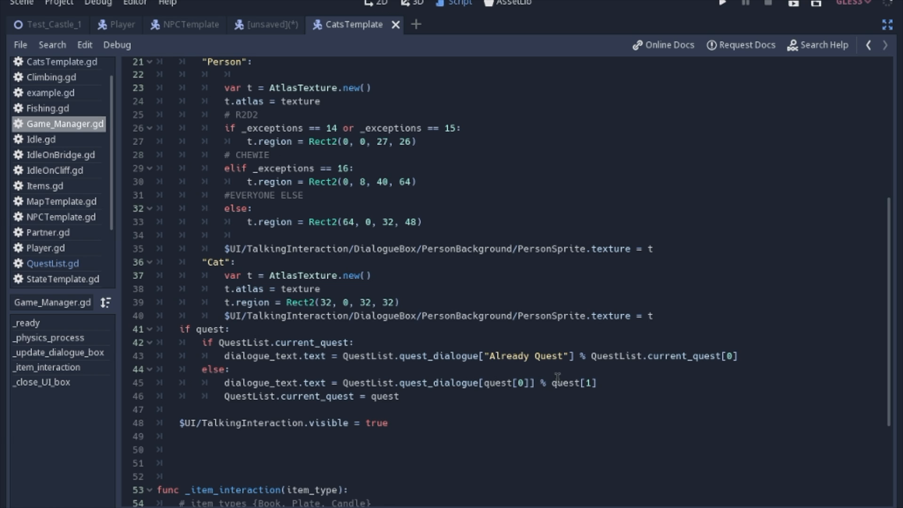
mouse_move(562, 390)
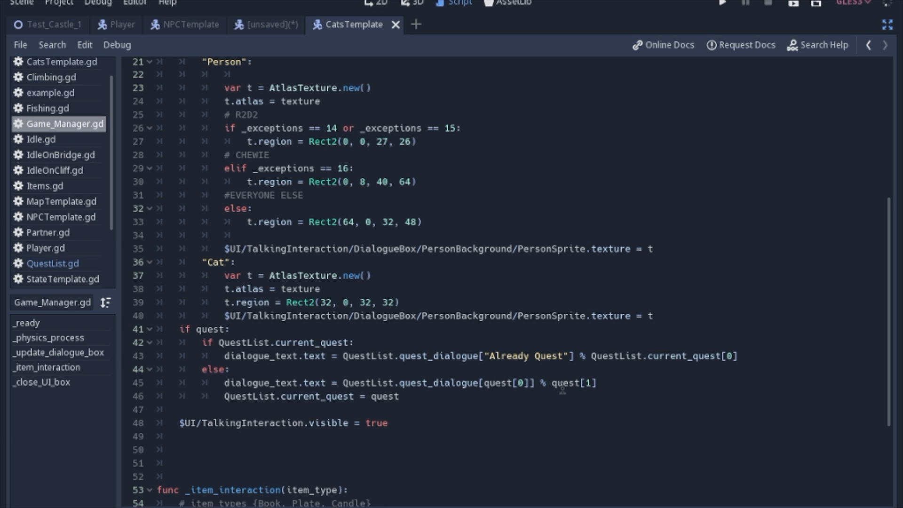
mouse_move(581, 381)
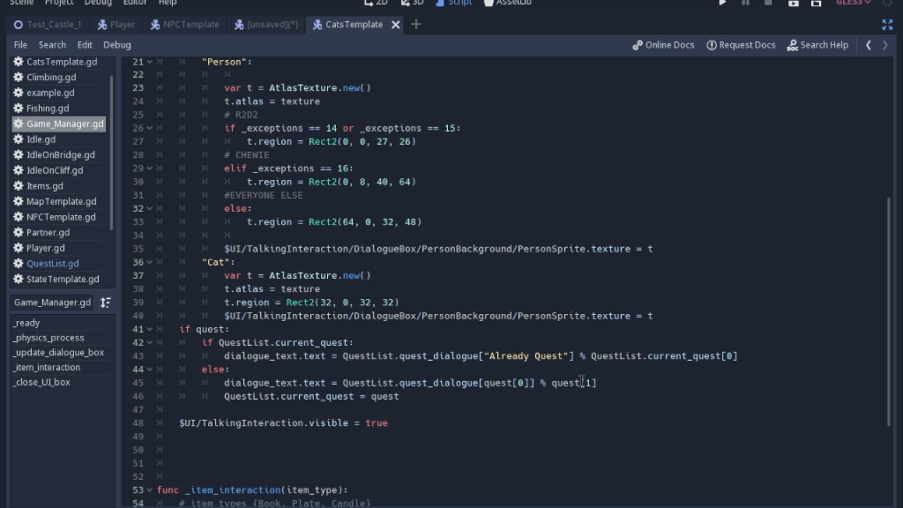
mouse_move(419, 19)
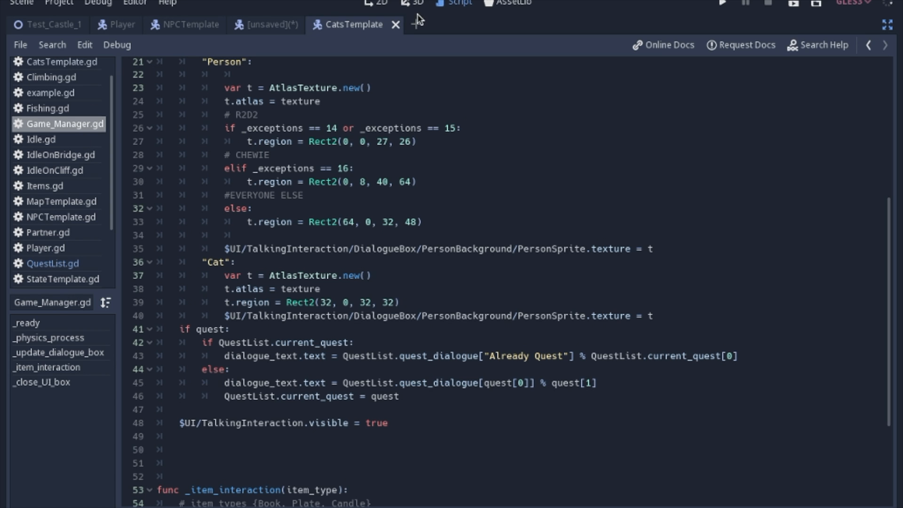
left_click(722, 5)
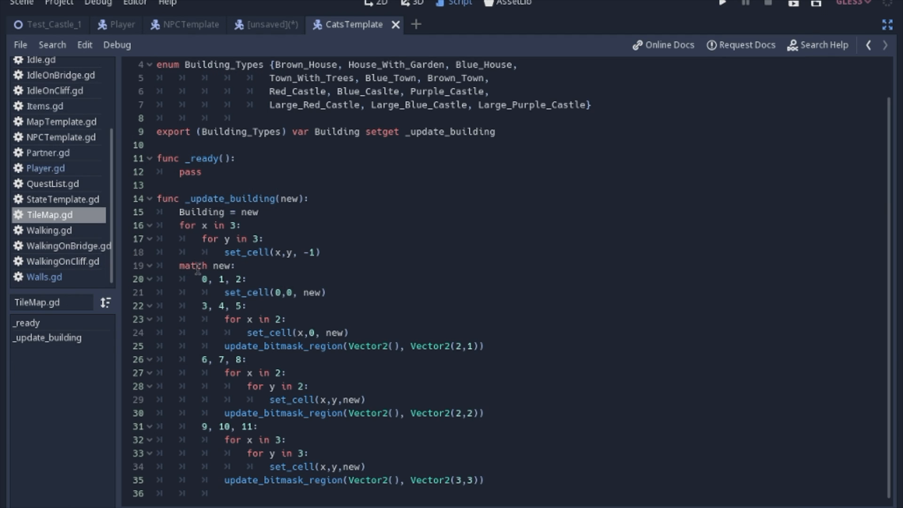
mouse_move(225, 270)
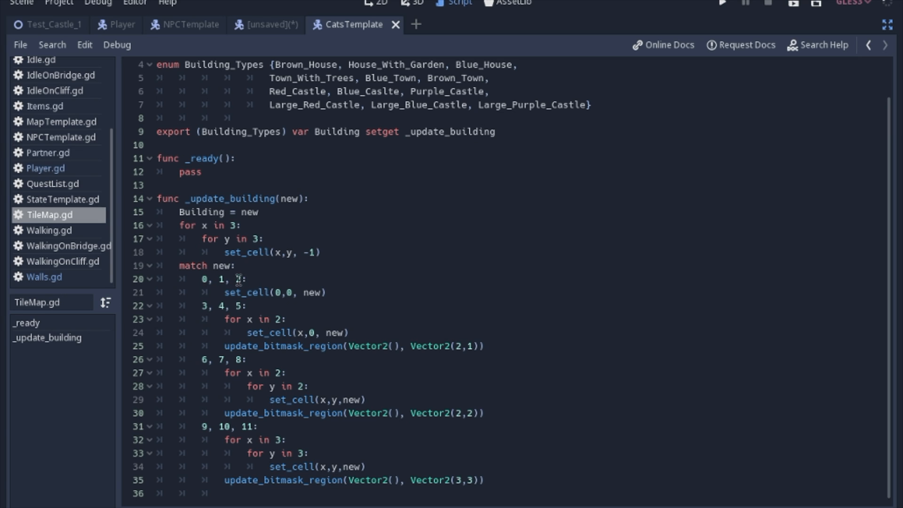
type("2")
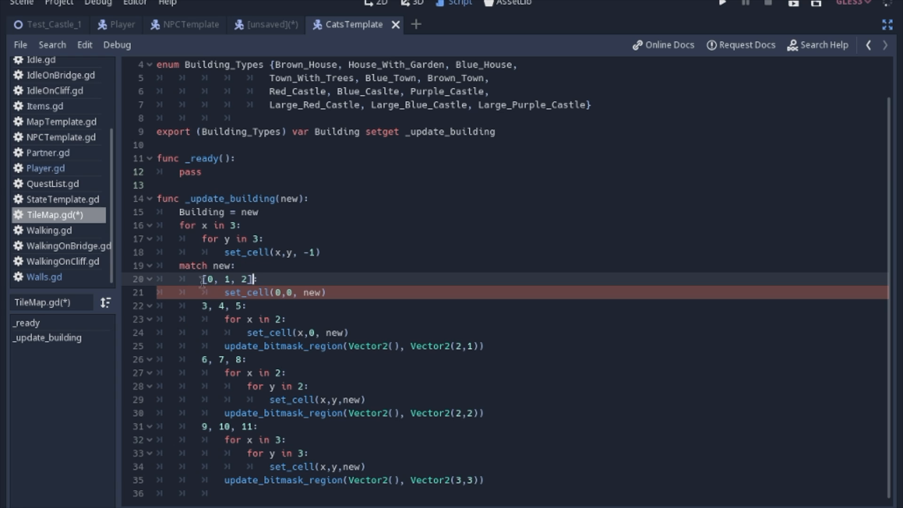
left_click(230, 278)
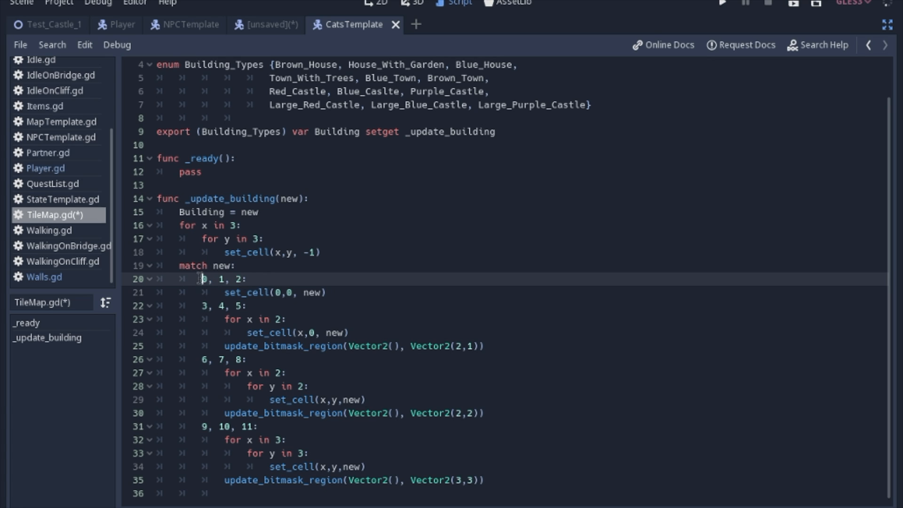
Review Player.gd's "Person", "Cat" match branch and return to the [unsaved] Stormtrooper scene
left_click(40, 168)
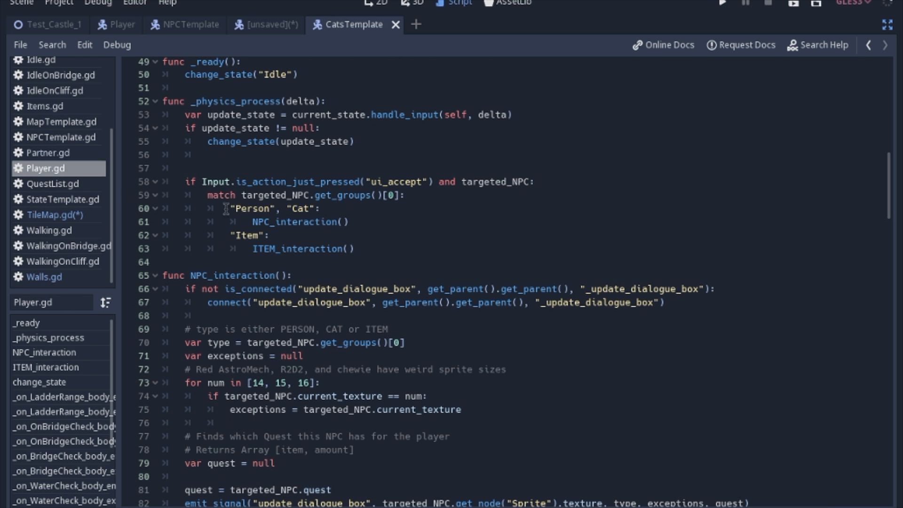
mouse_move(259, 206)
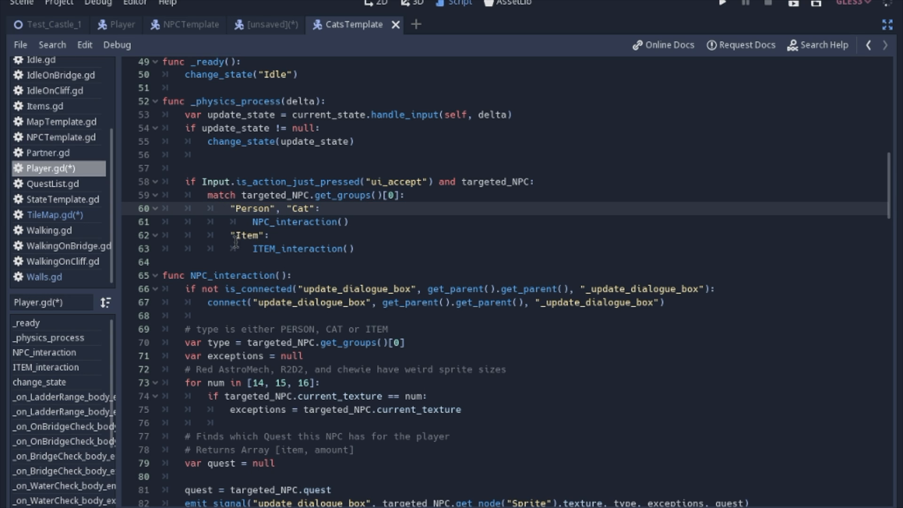
left_click(231, 209)
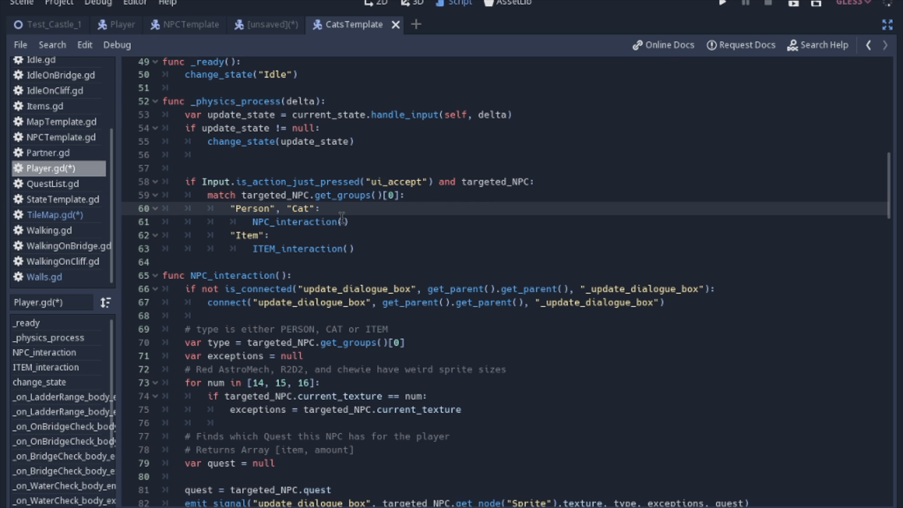
left_click(387, 24)
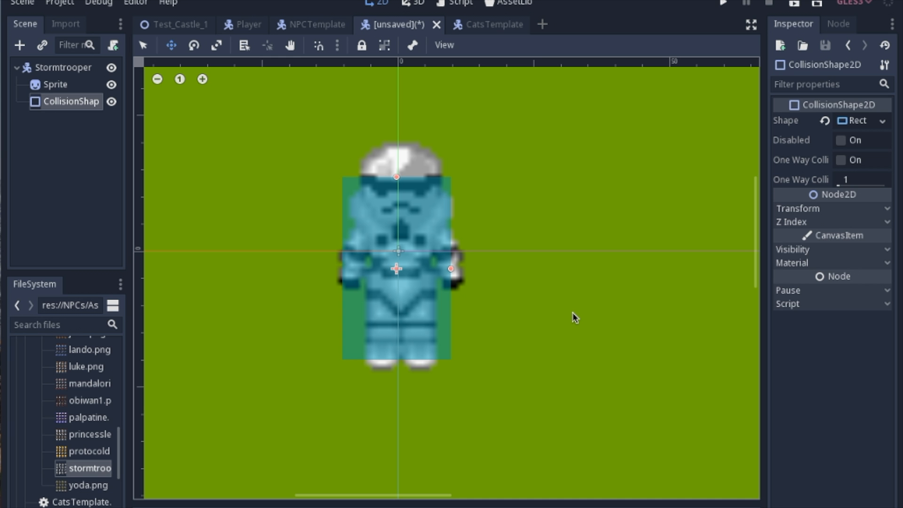
mouse_move(535, 280)
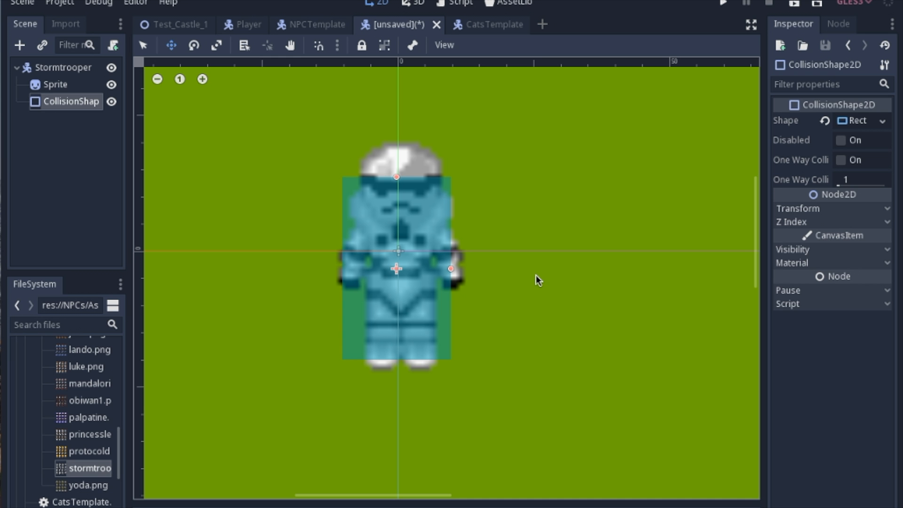